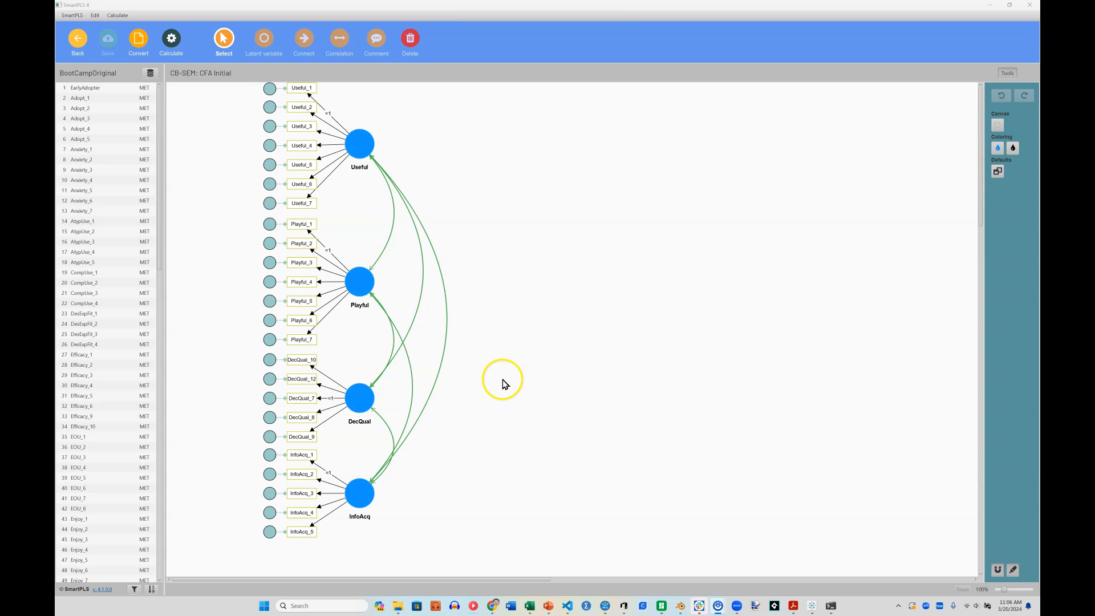
Place a new latent variable named HOC to the right of DecQual and InfoAcq.
left_click(359, 494)
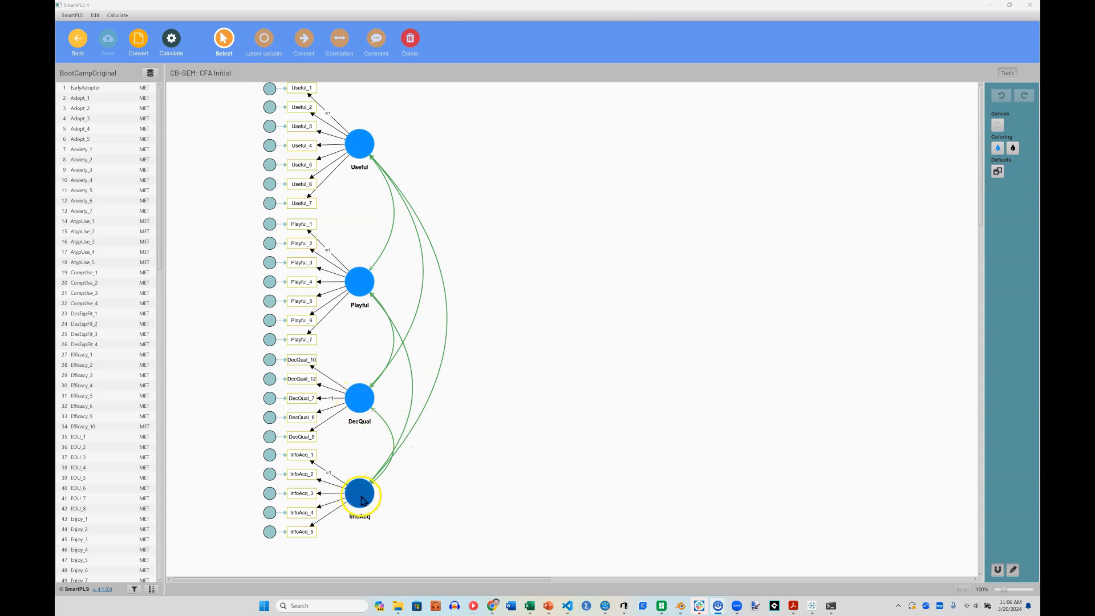
left_click(559, 202)
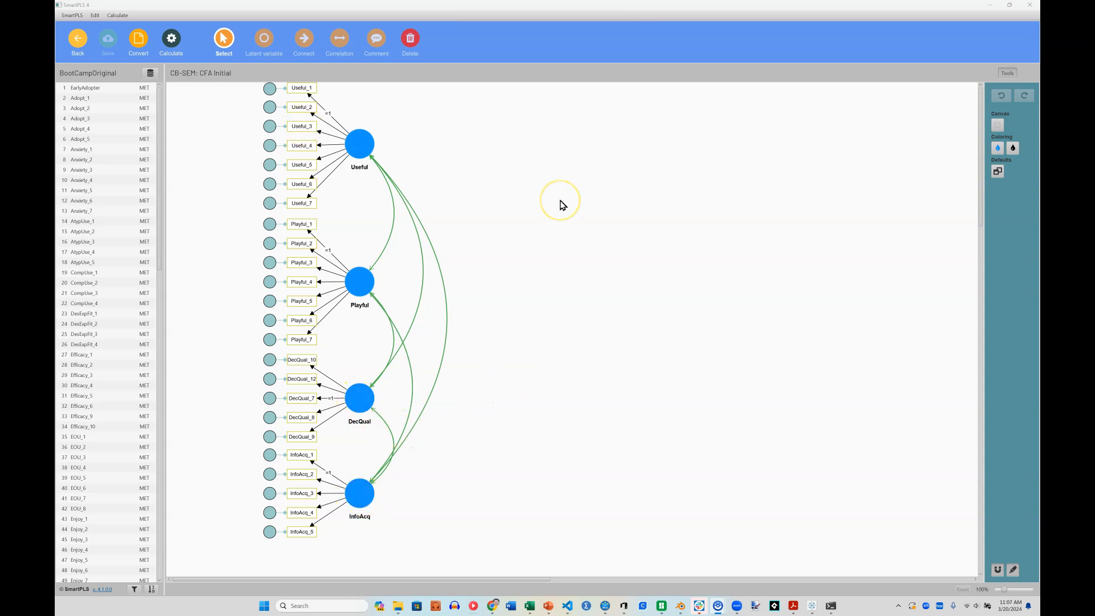
mouse_move(445, 192)
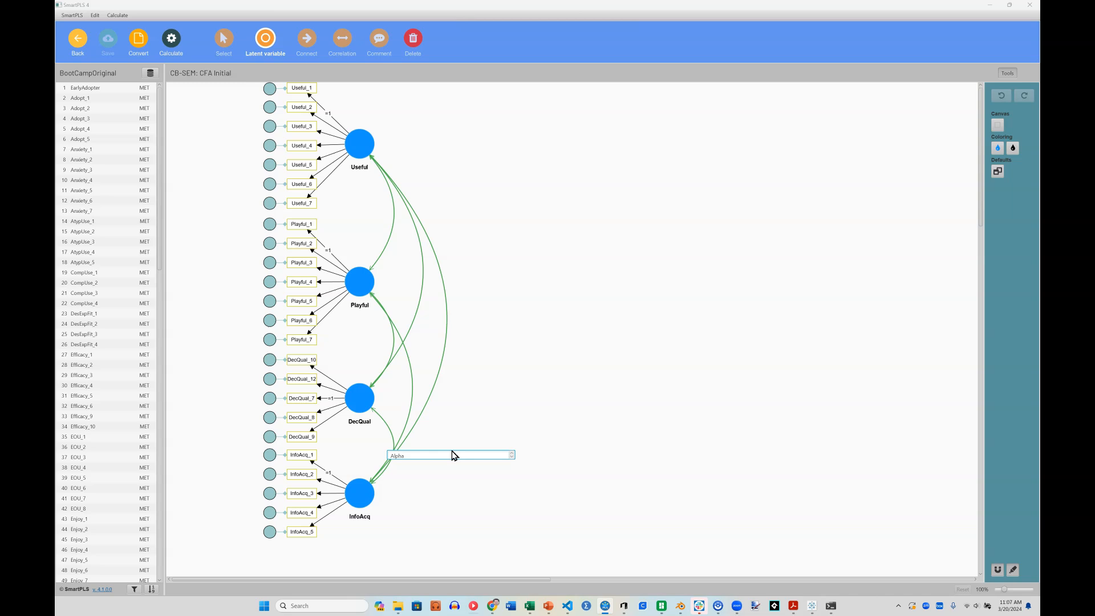
type("HOC")
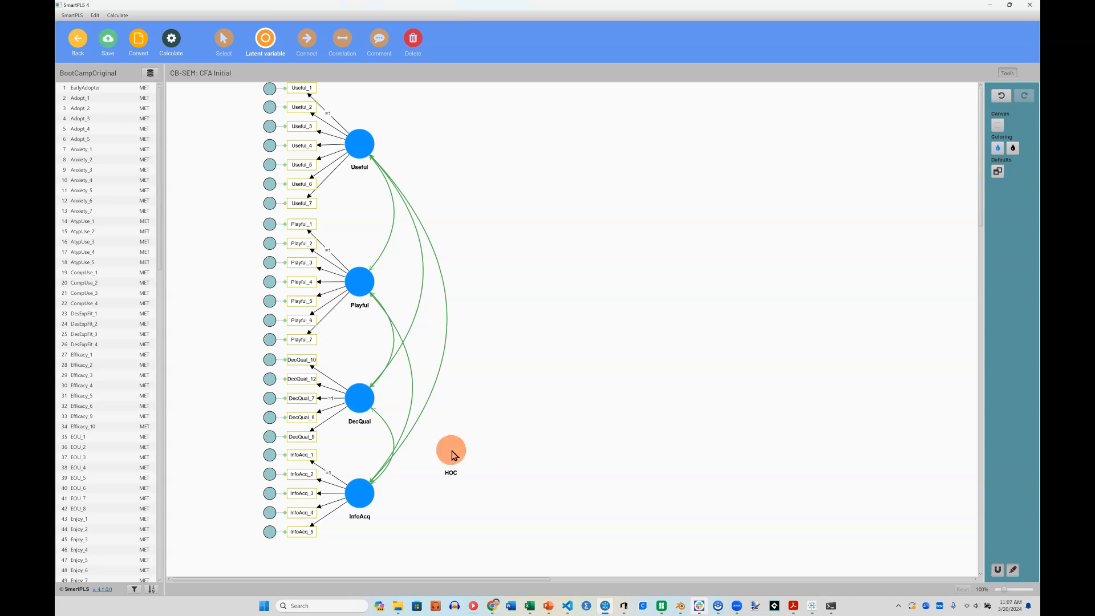
Draw HOC paths to DecQual and InfoAcq, correlating HOC with Useful and Playful.
left_click(305, 39)
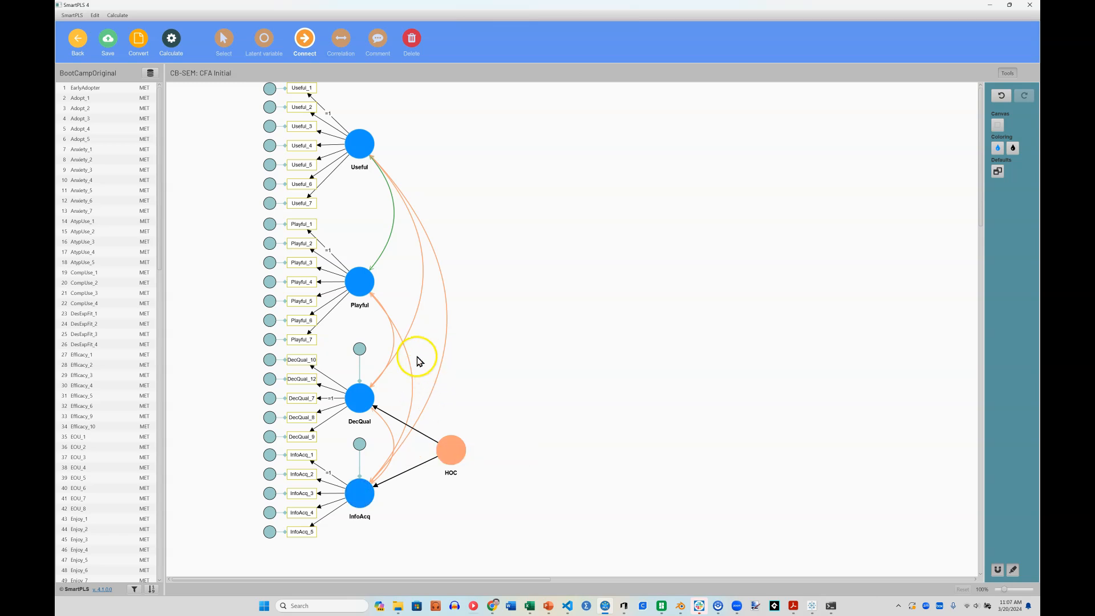
mouse_move(424, 355)
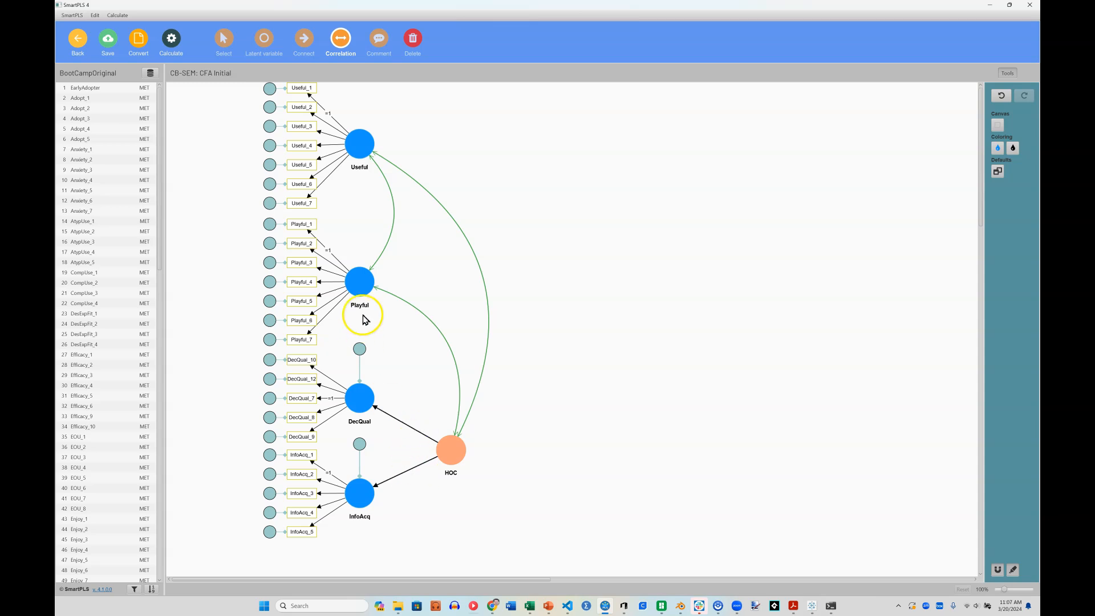
mouse_move(328, 255)
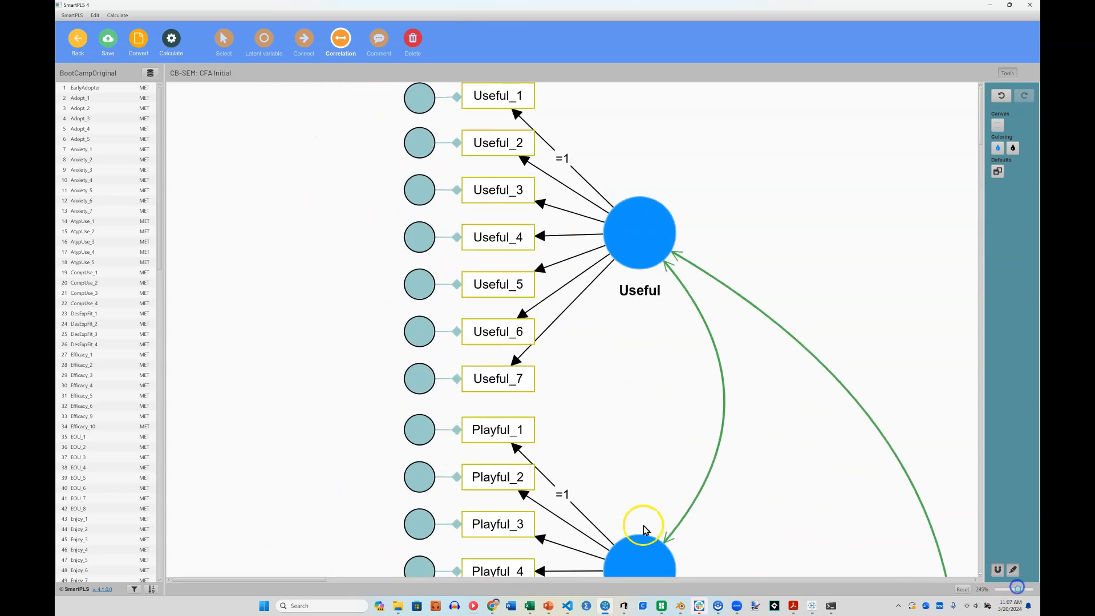
mouse_move(563, 417)
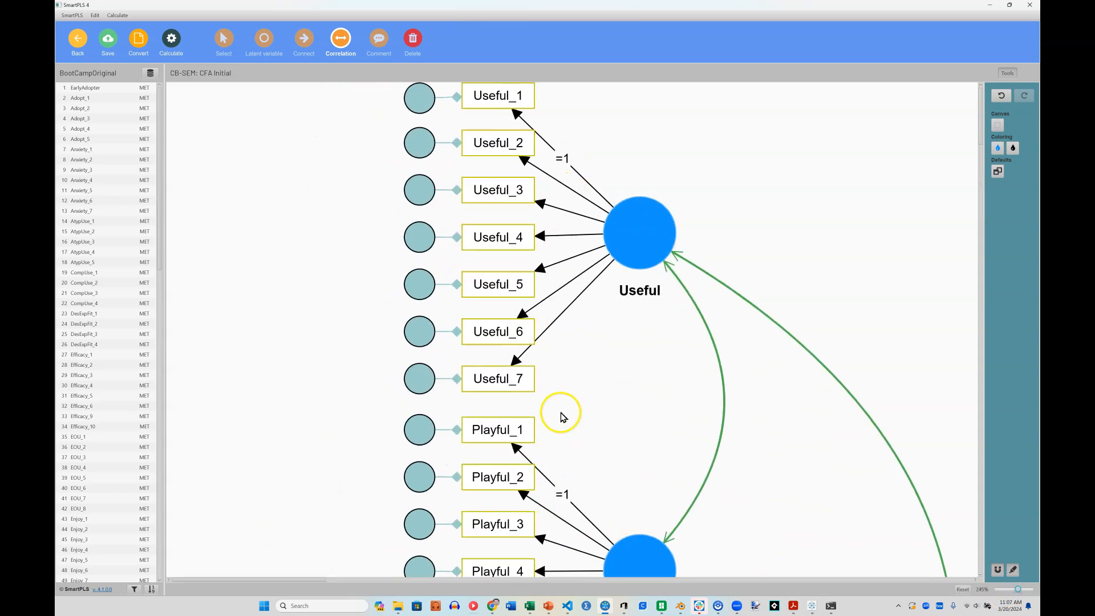
mouse_move(987, 547)
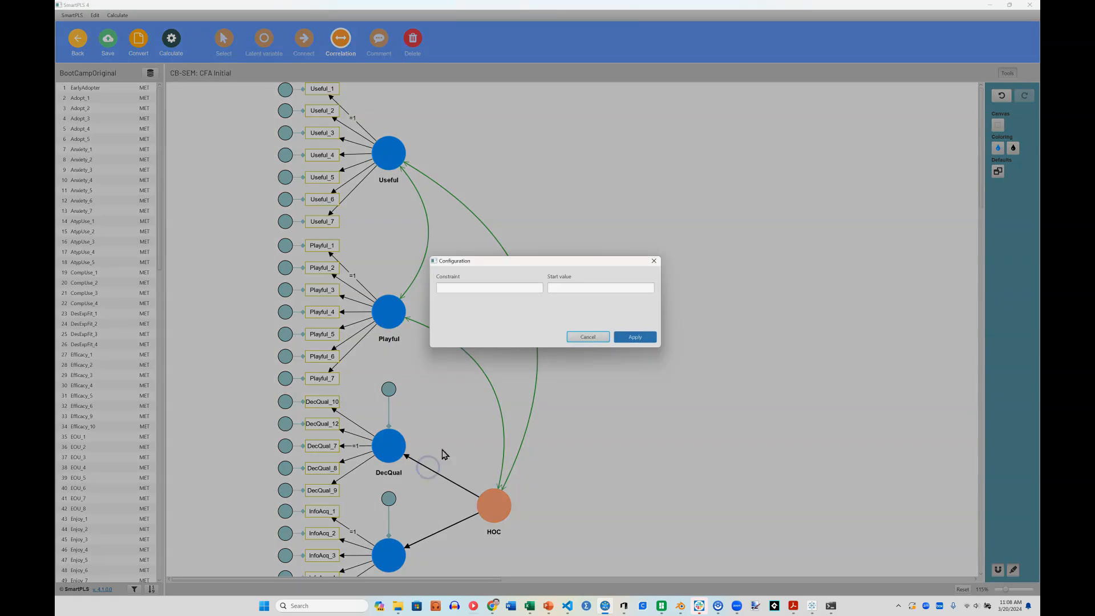
Constrain the HOC→DecQual path to 1 and run the basic CB-SEM algorithm.
type("1")
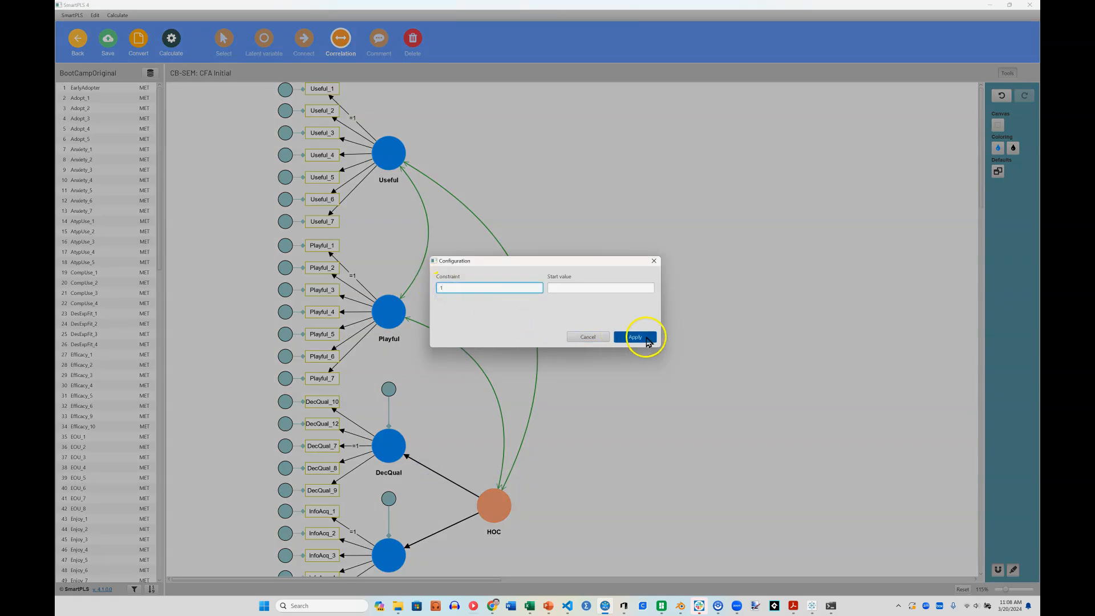
left_click(635, 336)
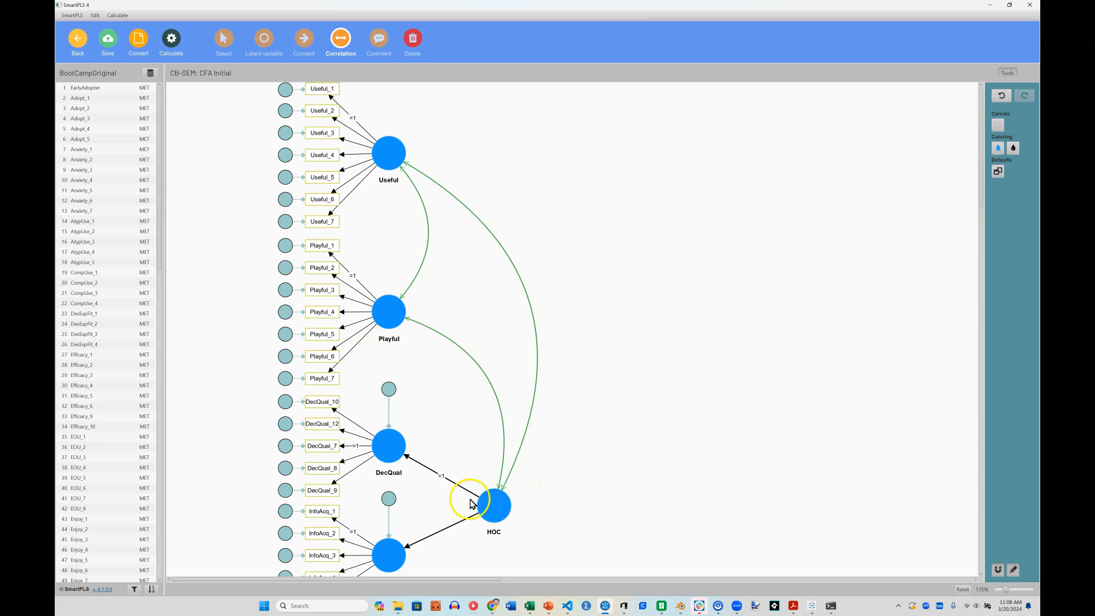
left_click(171, 38)
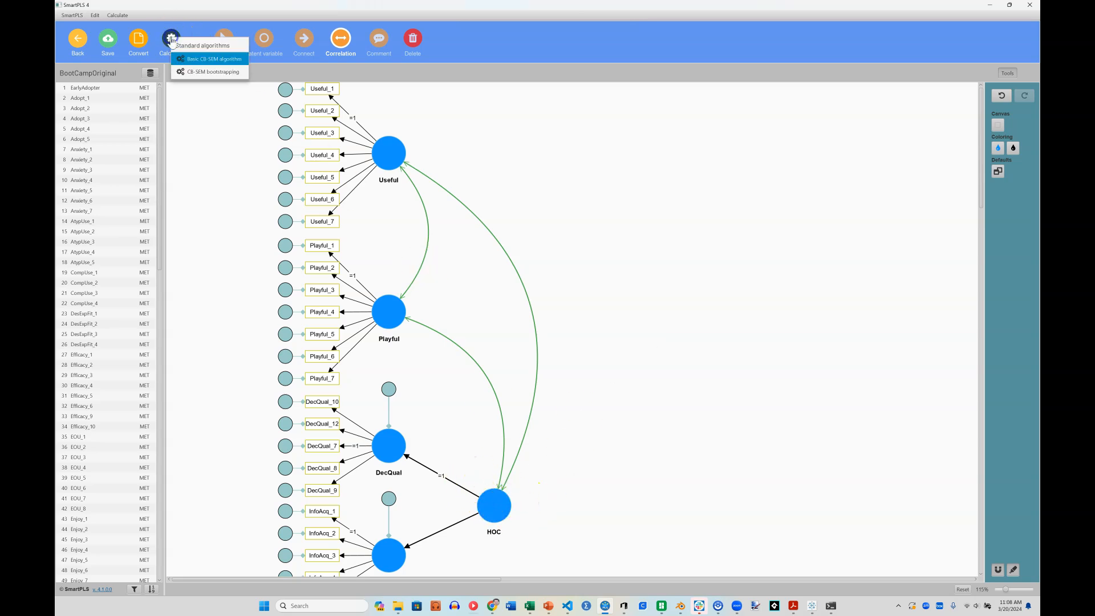
left_click(214, 58)
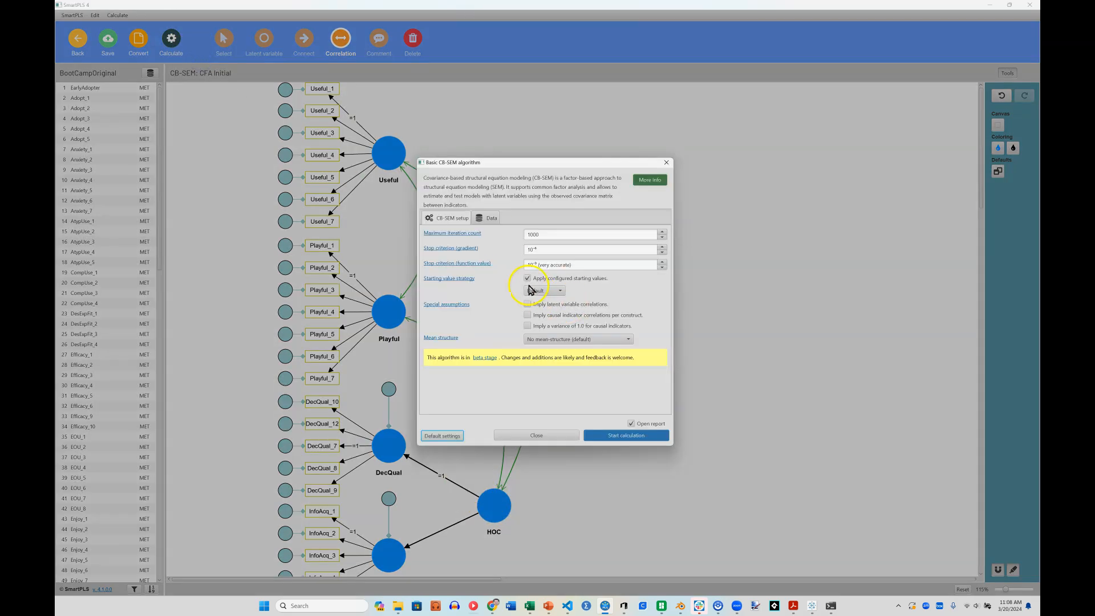
left_click(536, 435)
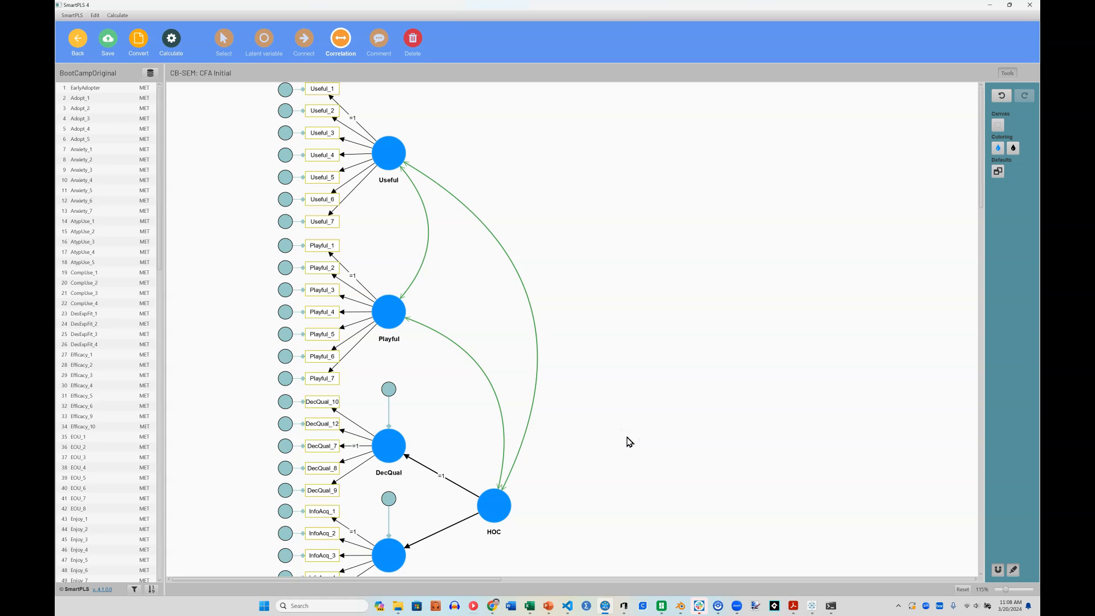
Review the CB-SEM graphical results and show the latent variable parameter estimates table.
left_click(171, 39)
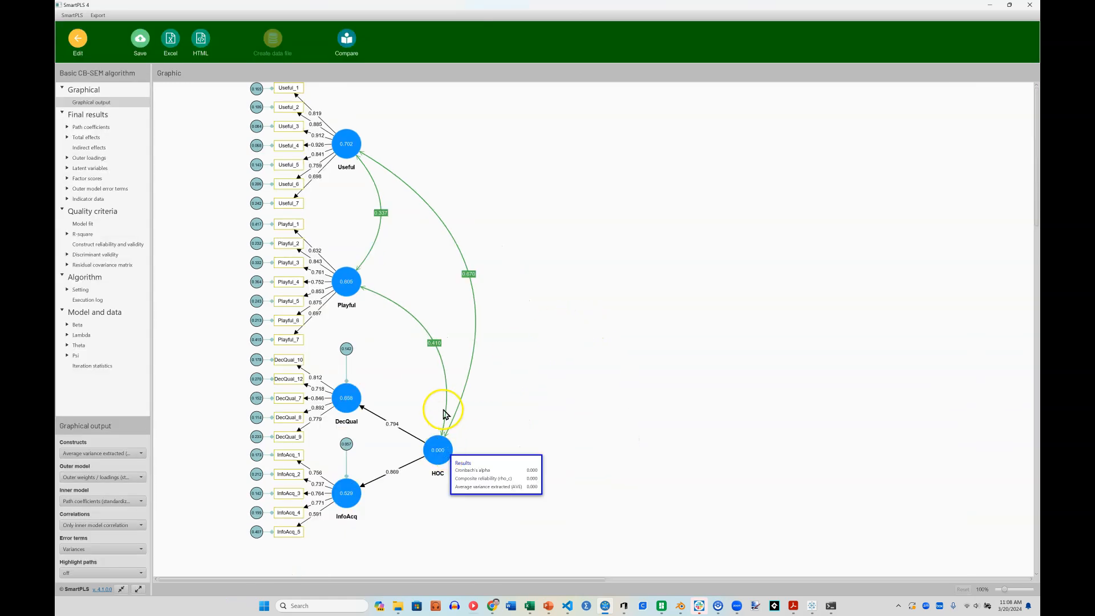
mouse_move(438, 343)
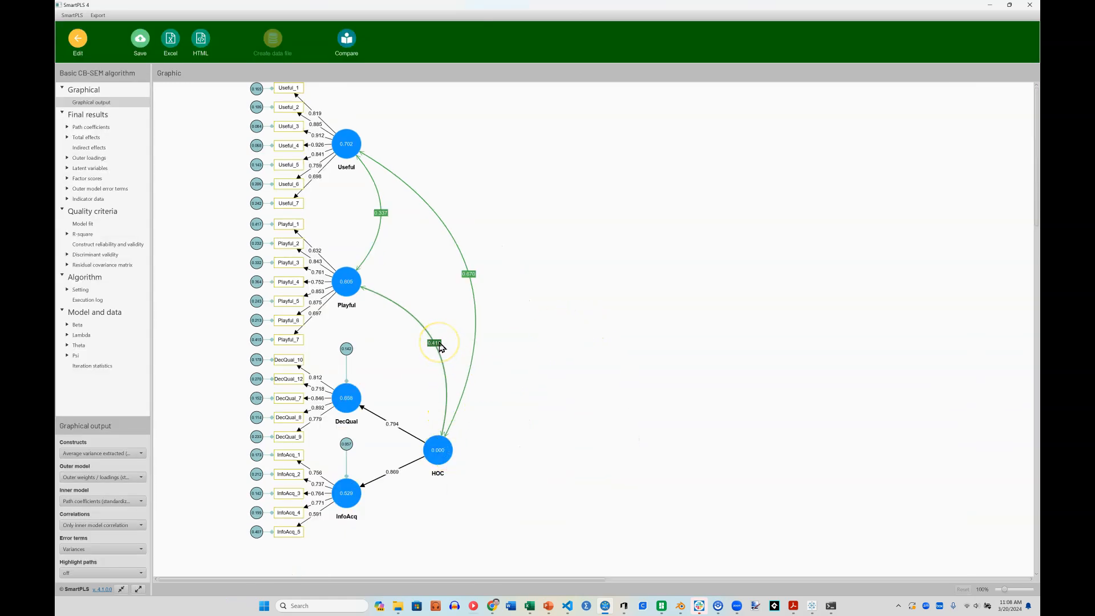
mouse_move(452, 312)
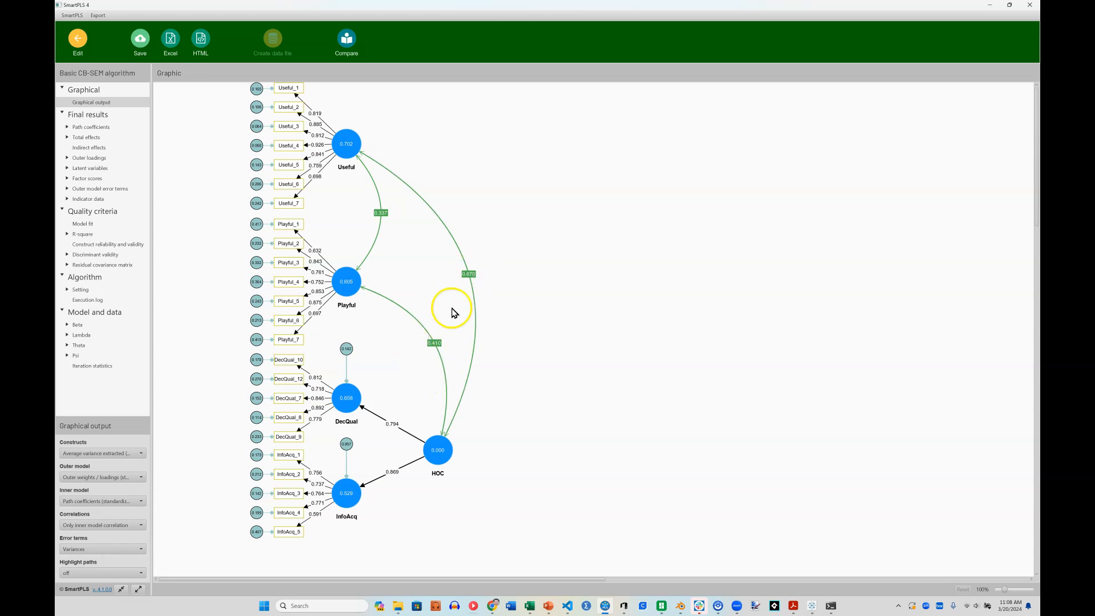
mouse_move(397, 417)
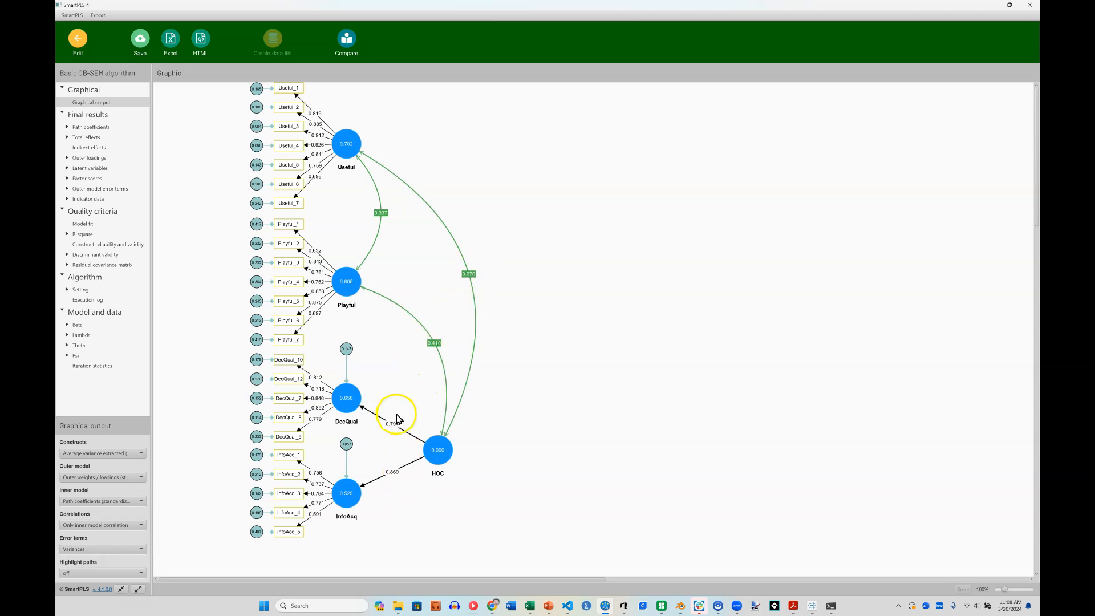
mouse_move(998, 592)
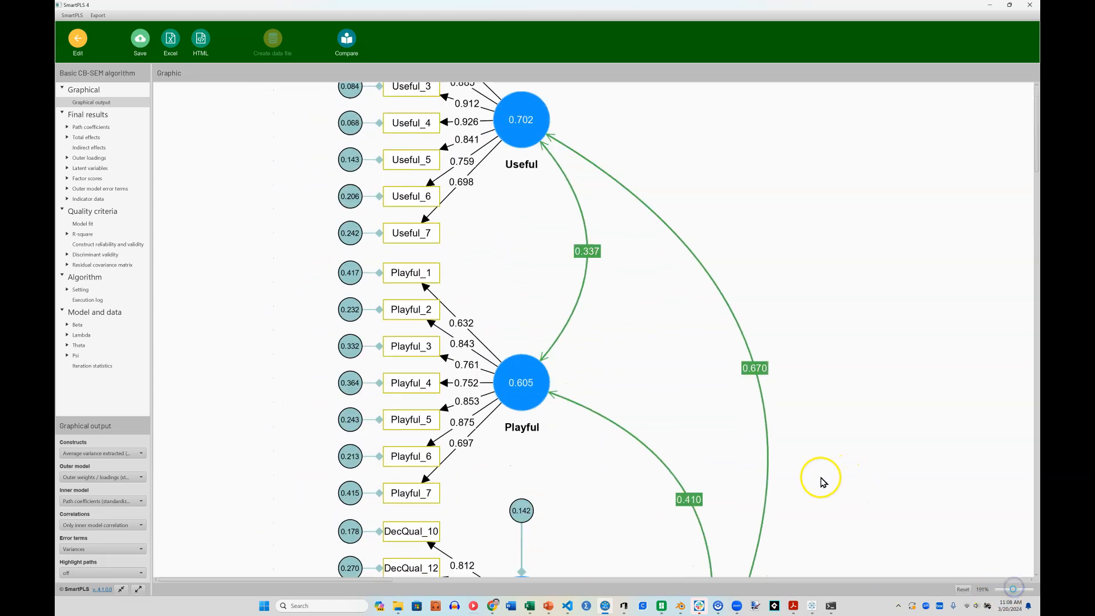
scroll("down", 3)
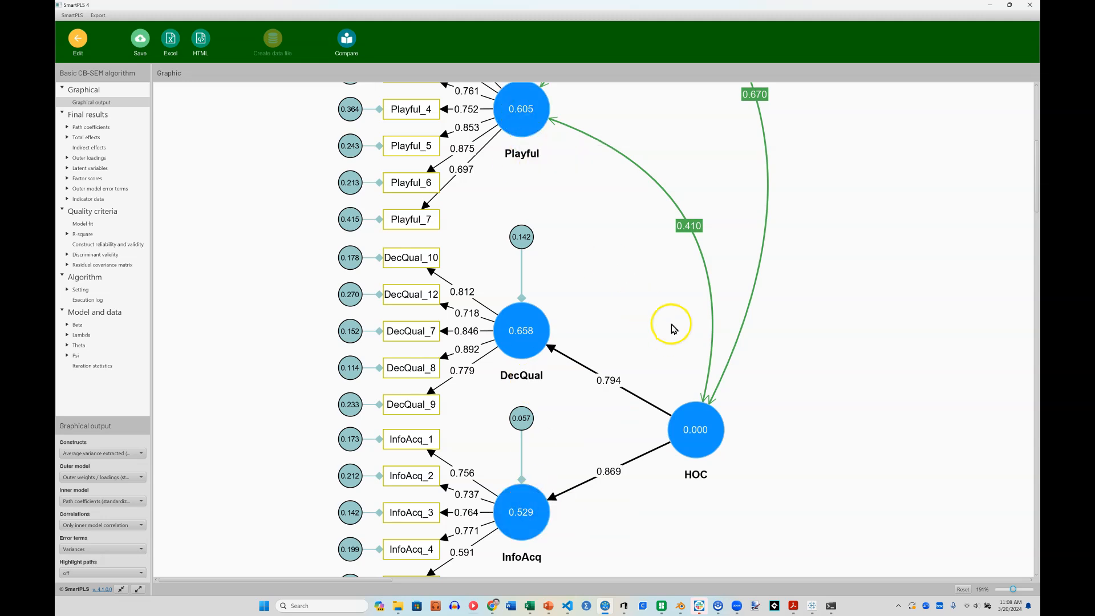
mouse_move(695, 429)
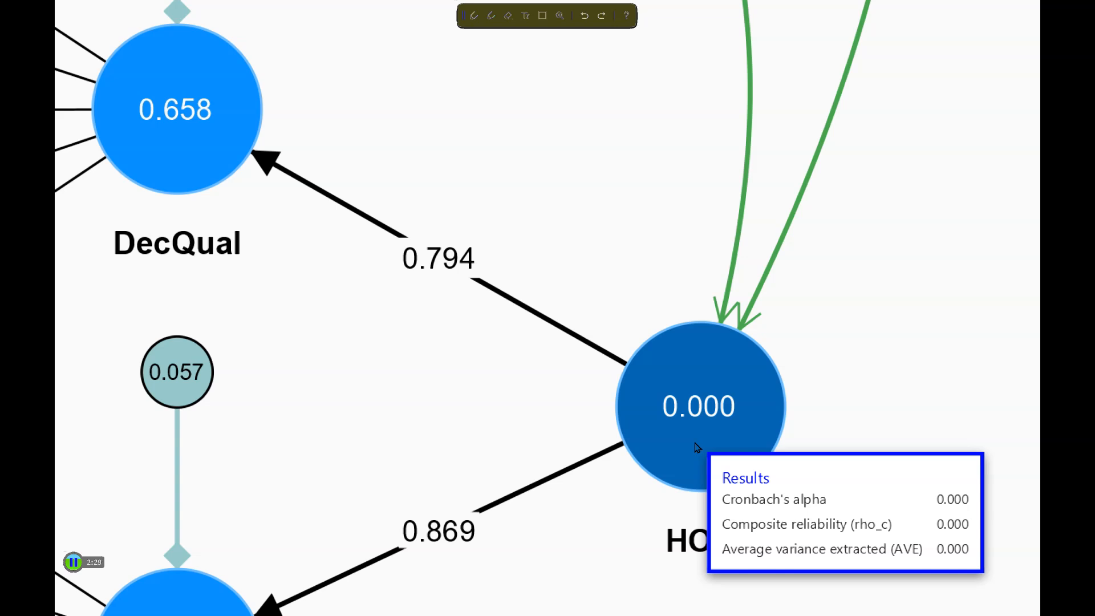
mouse_move(634, 400)
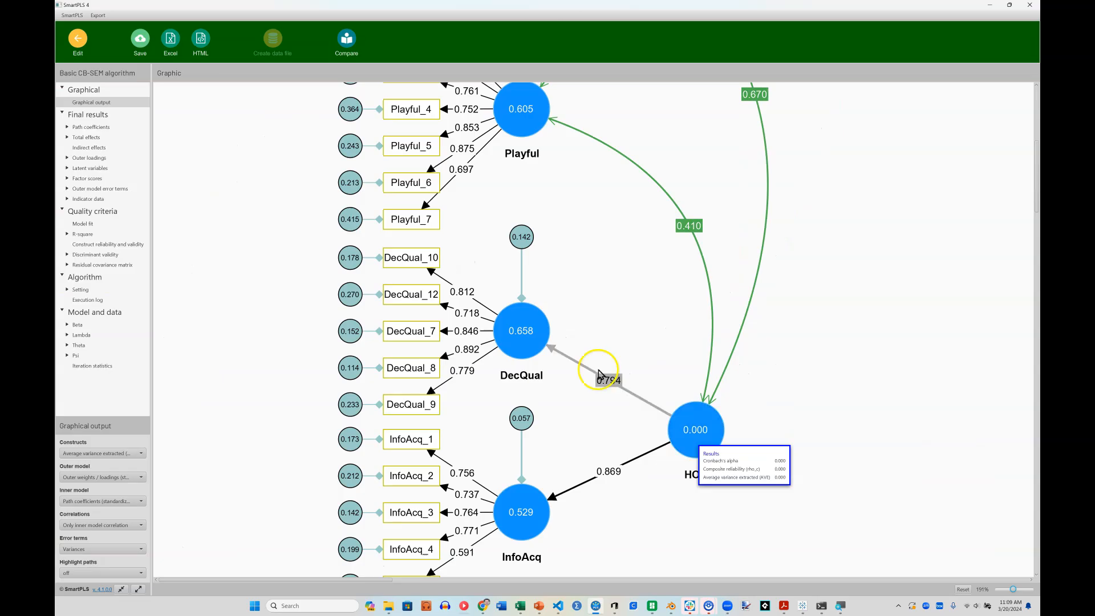
left_click(89, 167)
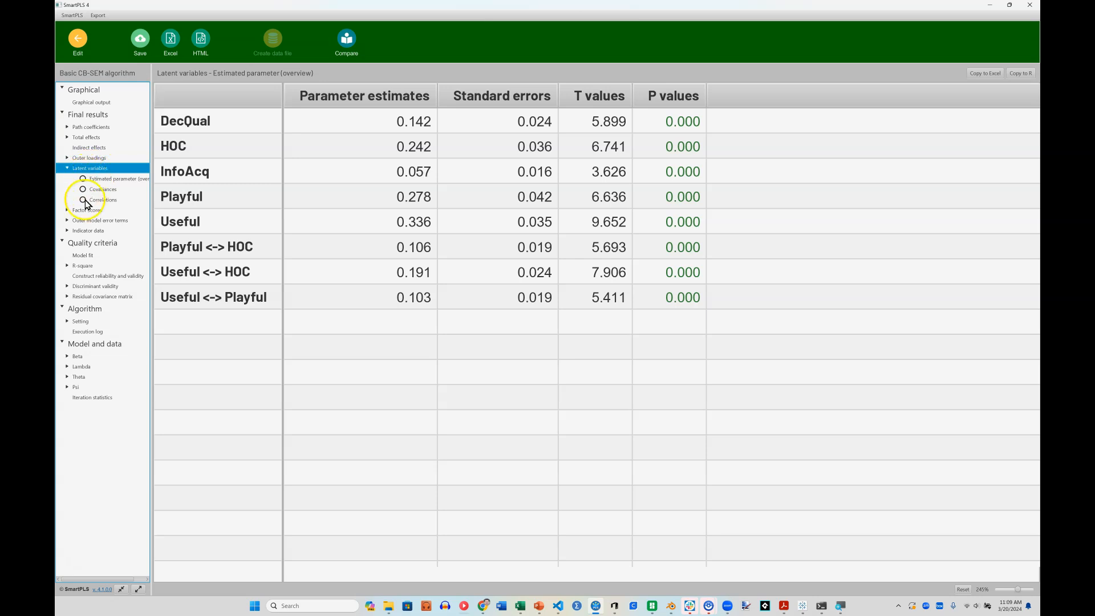
Show the Thurstone factor scores table and copy it for Excel.
left_click(86, 211)
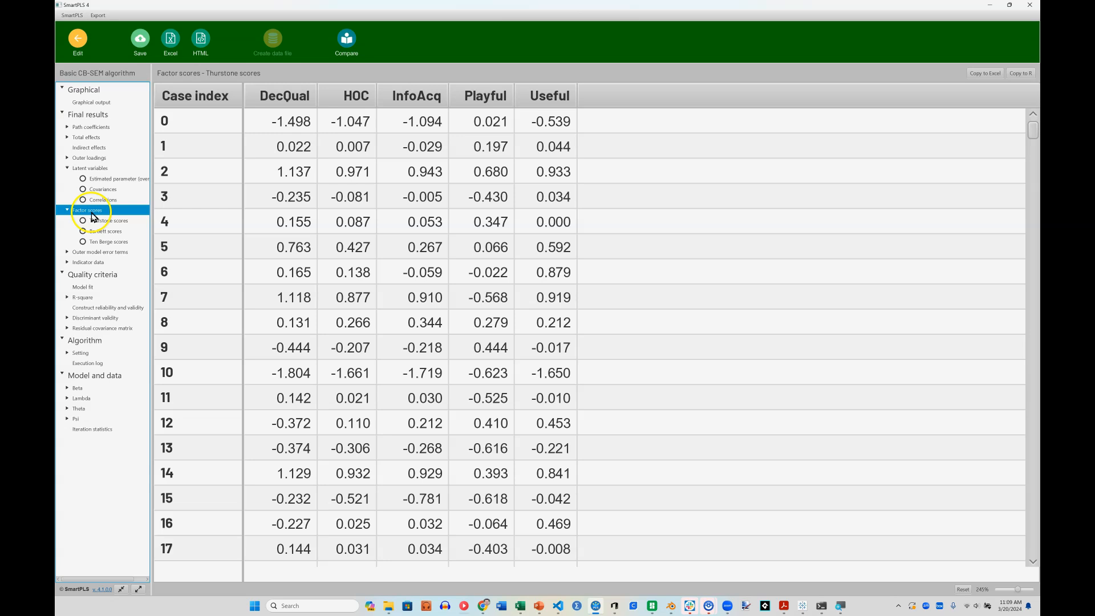
mouse_move(486, 295)
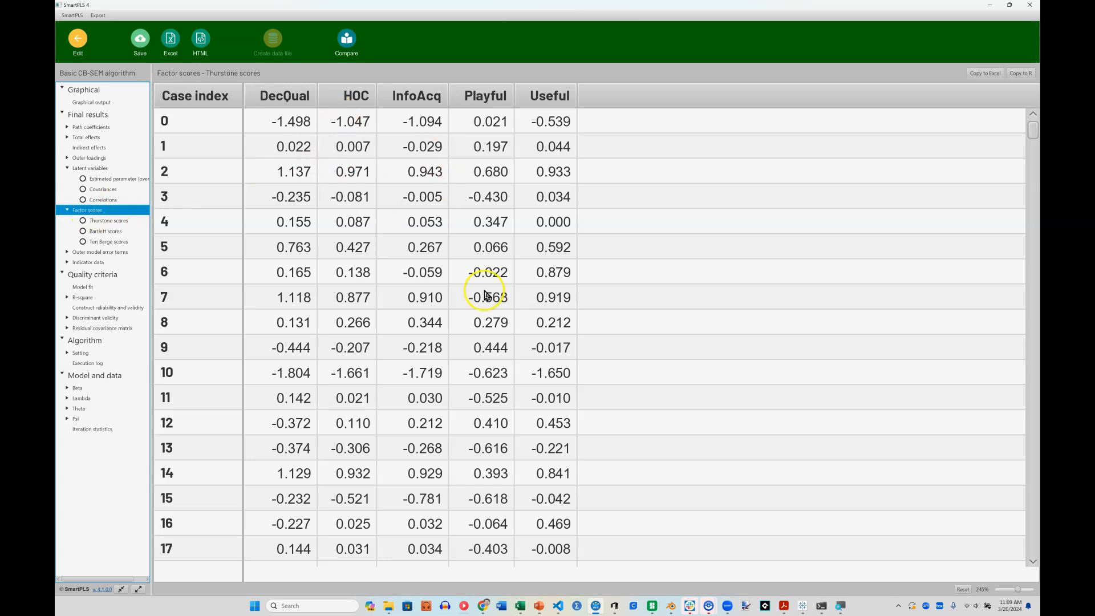
mouse_move(929, 90)
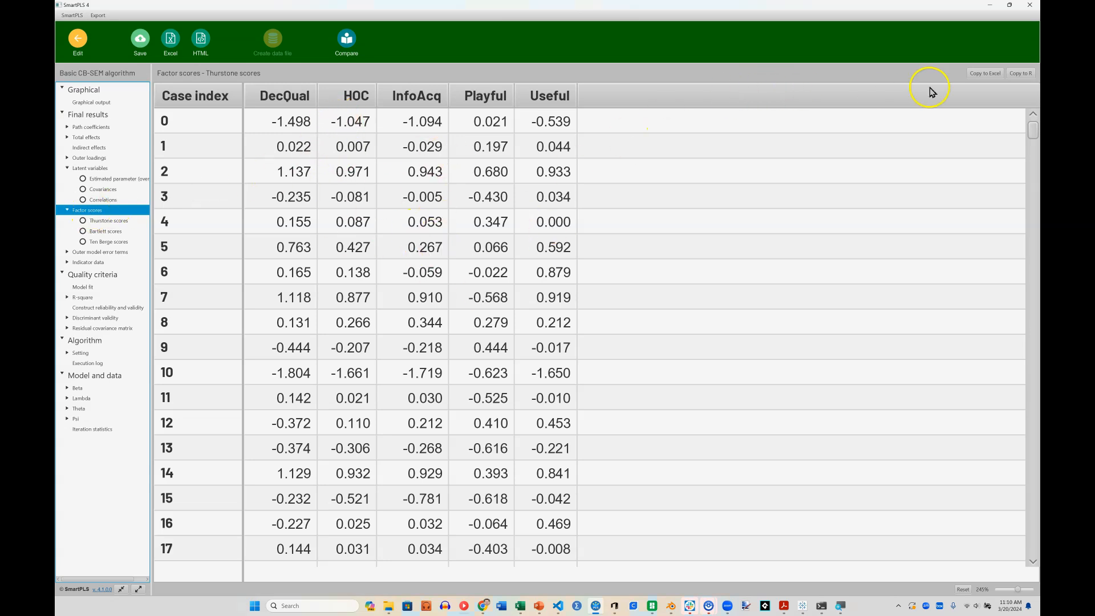
mouse_move(986, 72)
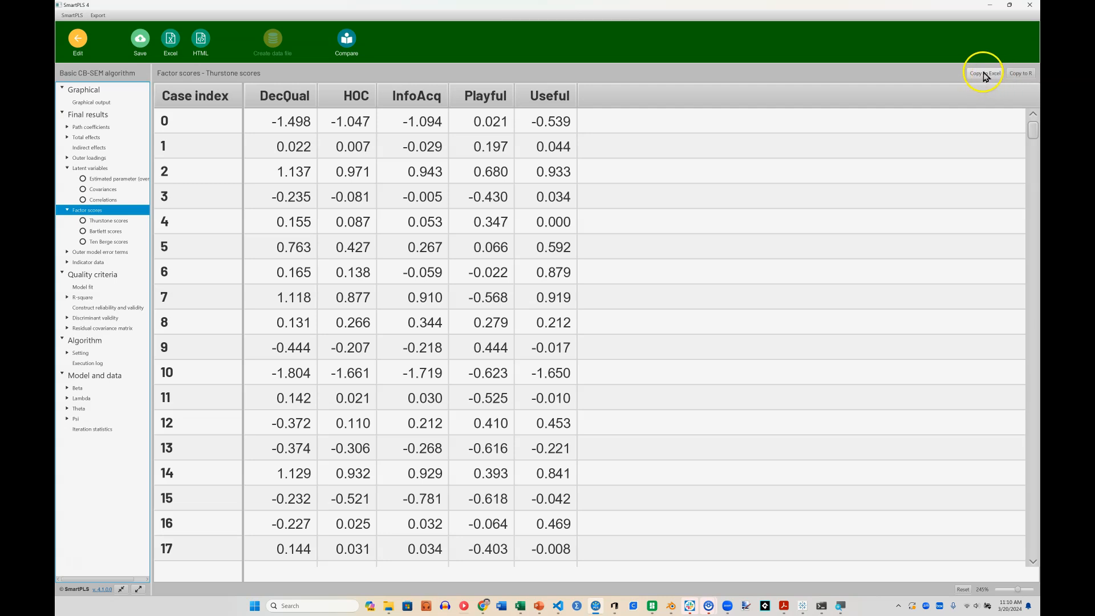
left_click(983, 72)
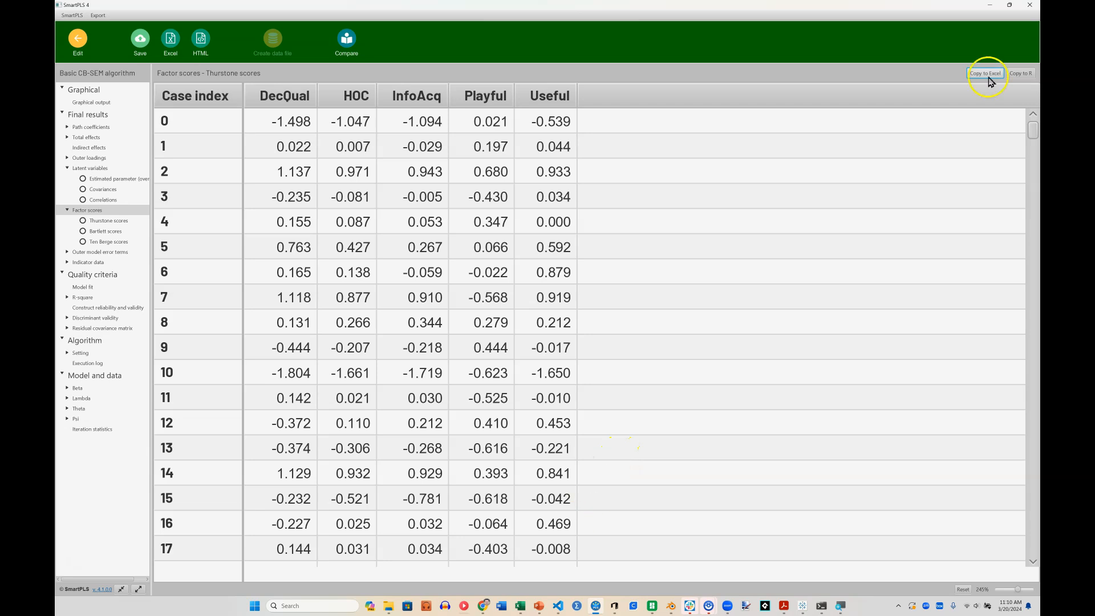
left_click(984, 72)
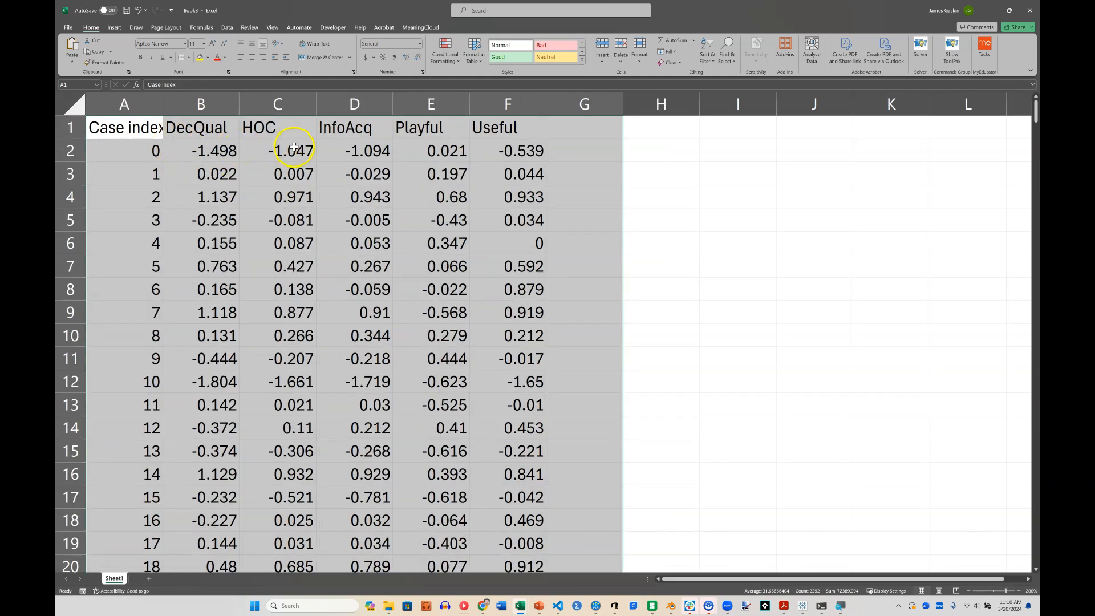
Delete the Case index, HOC, Playful and Useful columns, then copy DecQual and InfoAcq values.
left_click(200, 127)
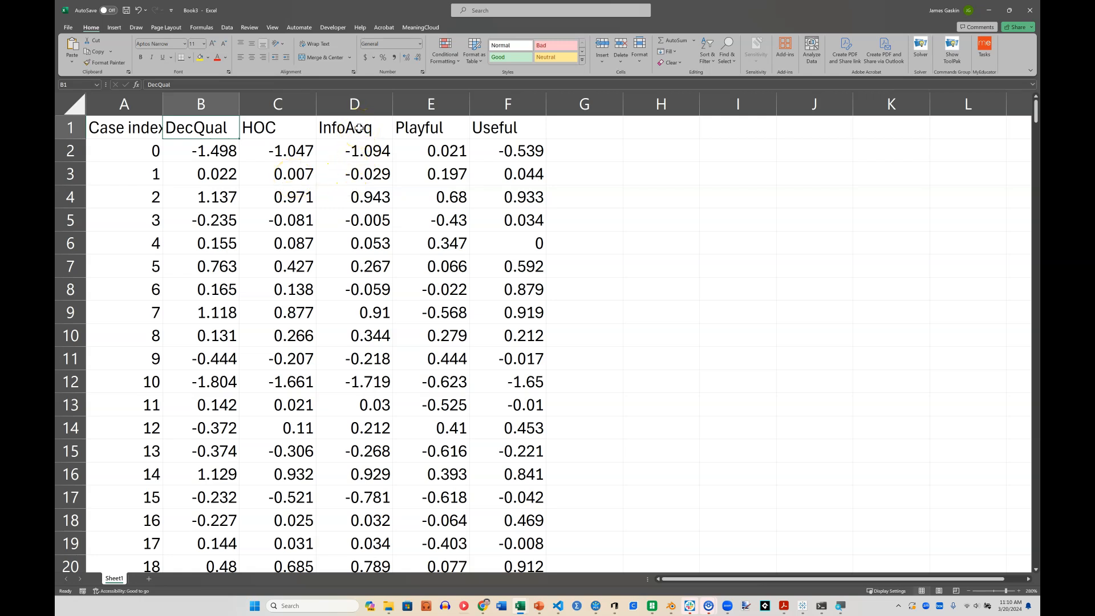
left_click(431, 127)
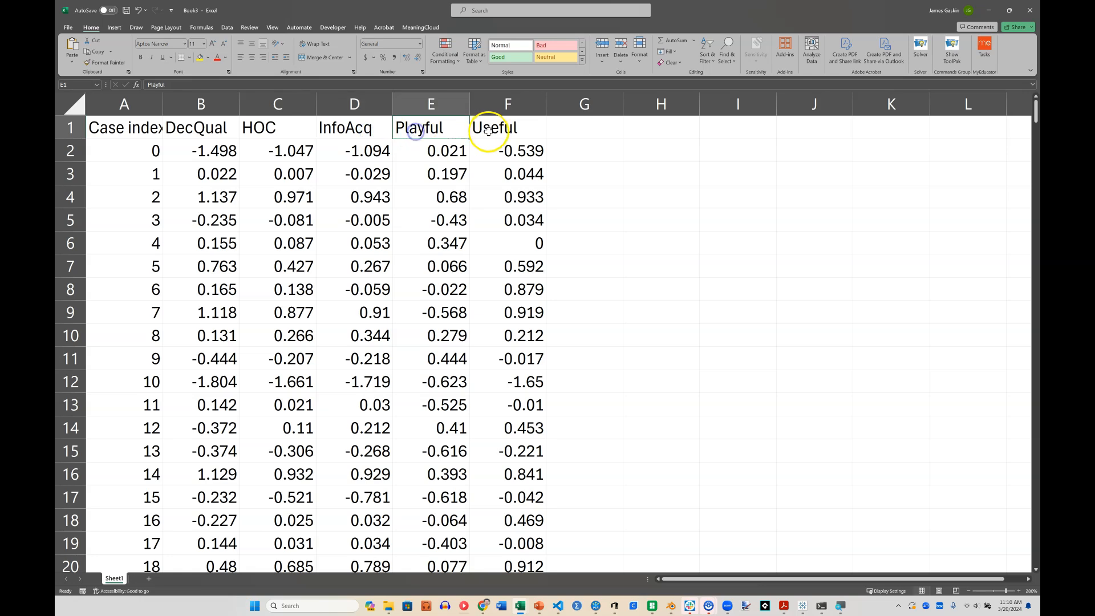
left_click(277, 104)
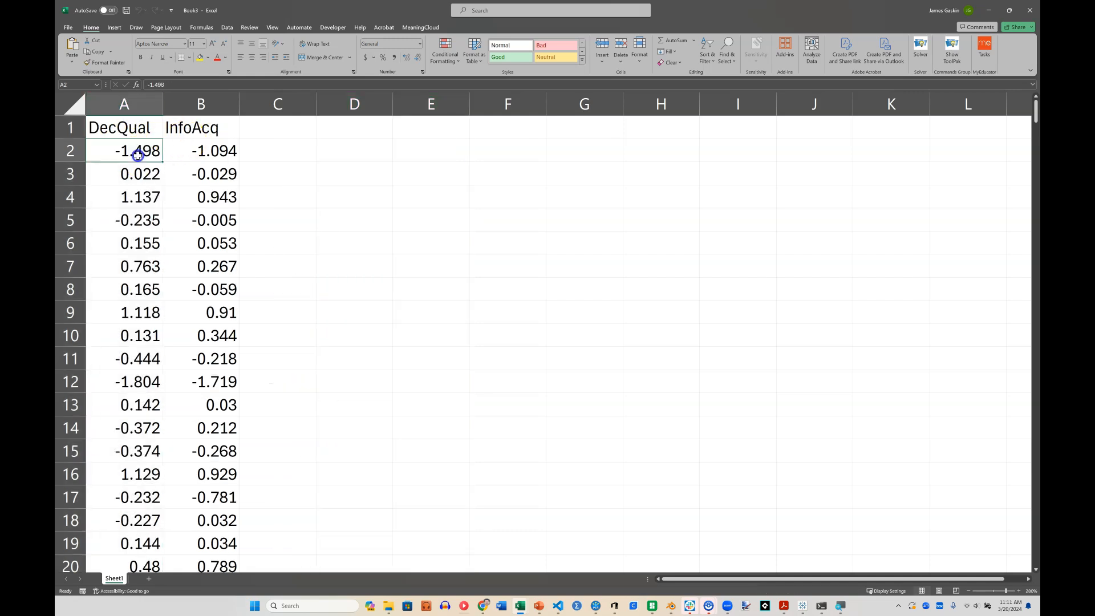
mouse_move(216, 150)
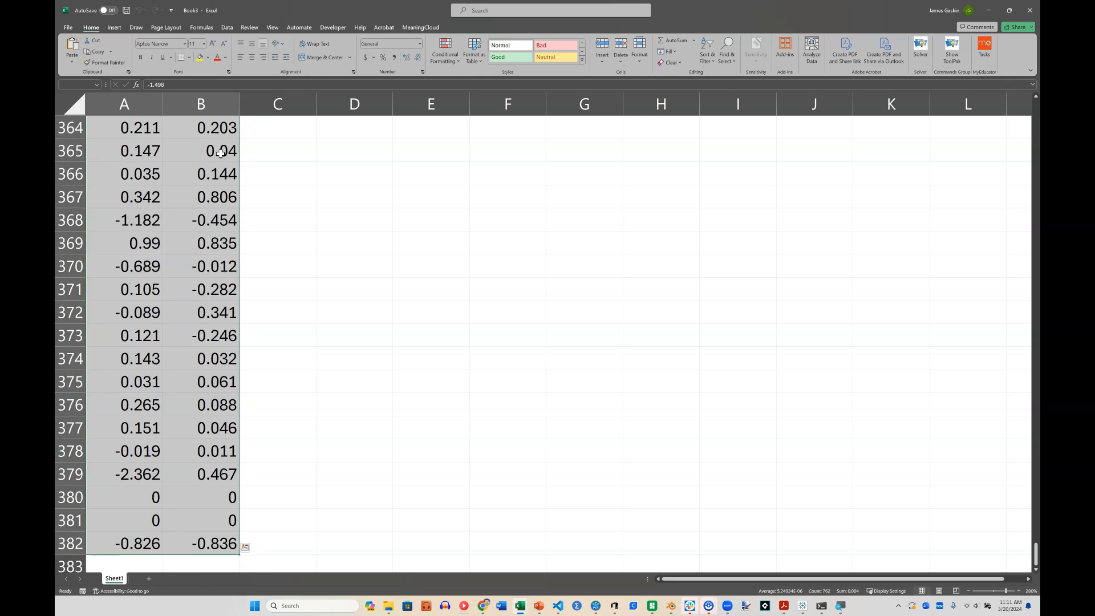
key("alt+tab")
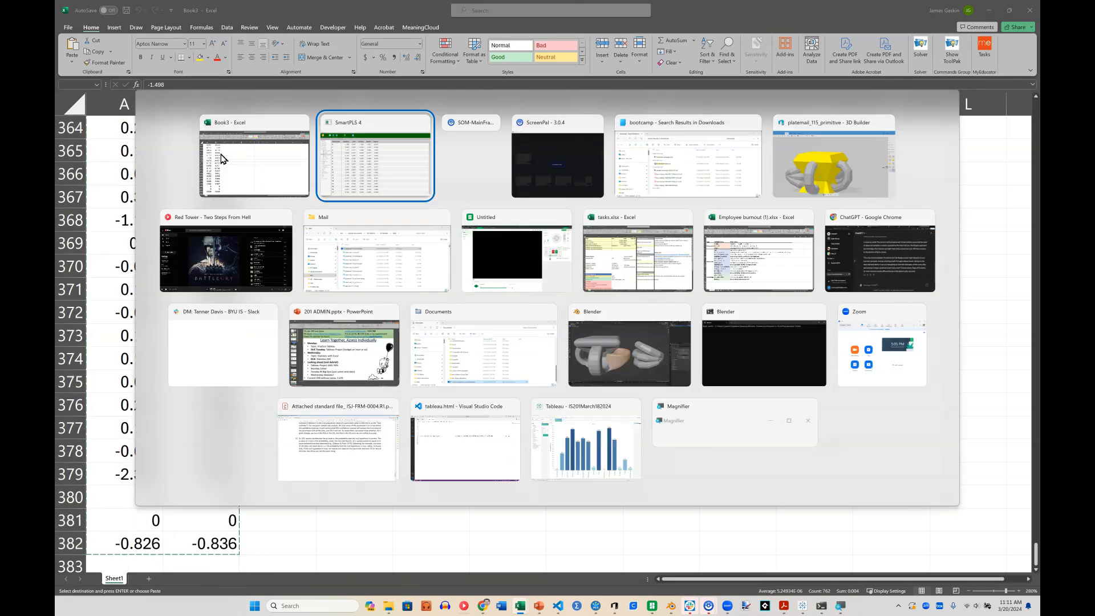
Return SmartPLS to the model diagram and open BootCampOriginal.sav in SPSS.
left_click(376, 155)
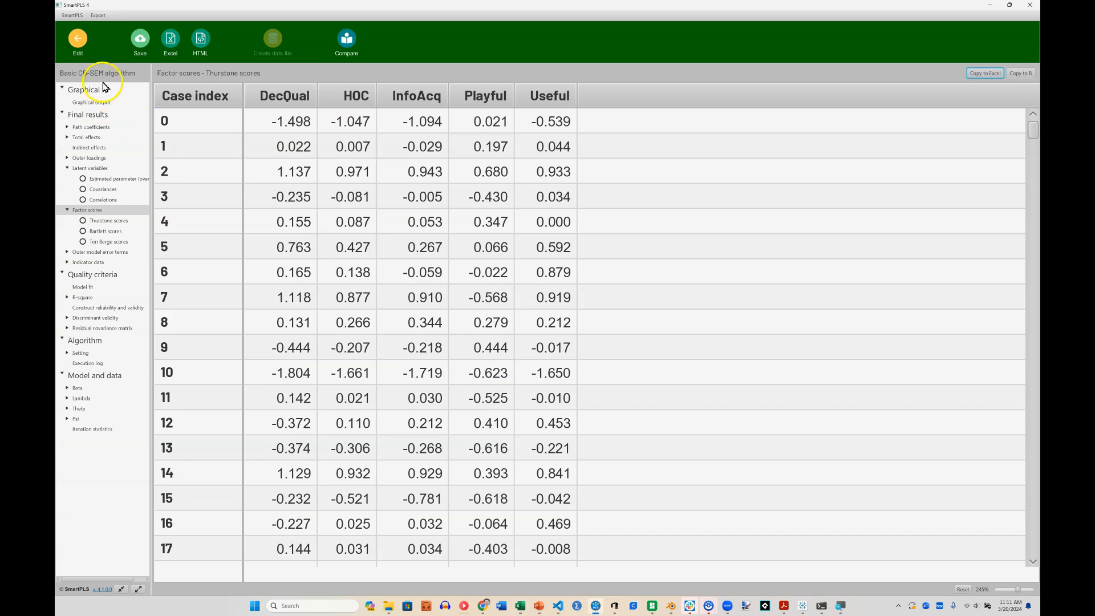
left_click(77, 42)
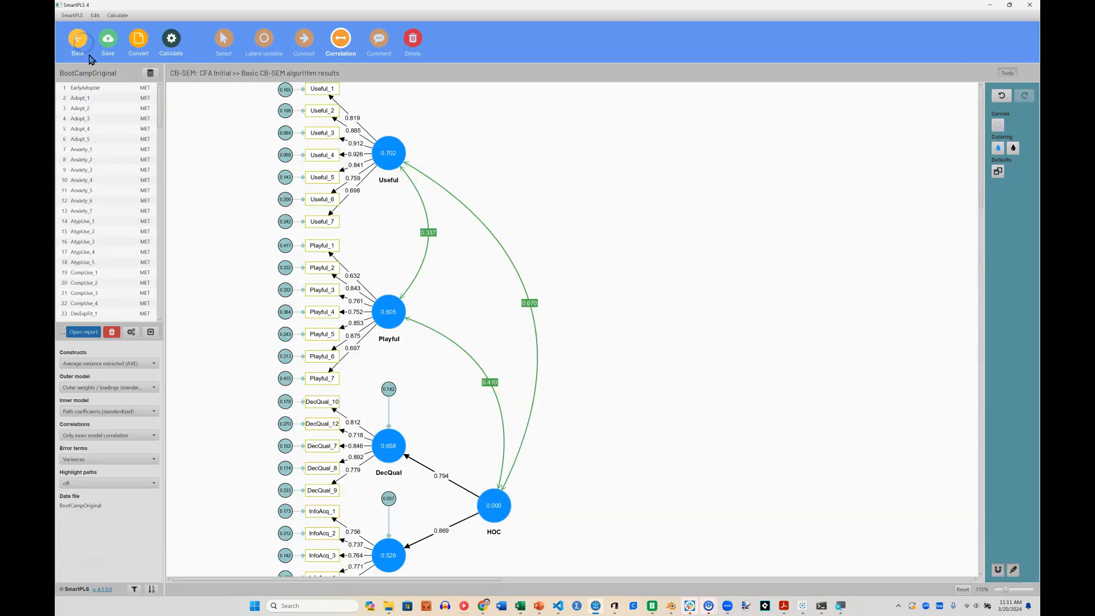
mouse_move(115, 77)
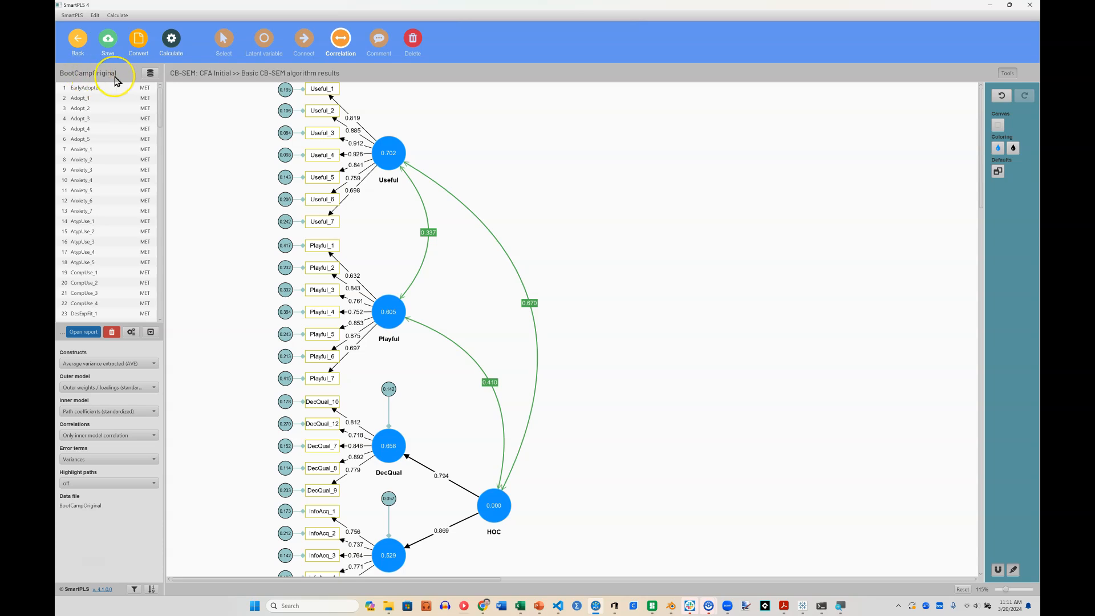
key("alt+tab")
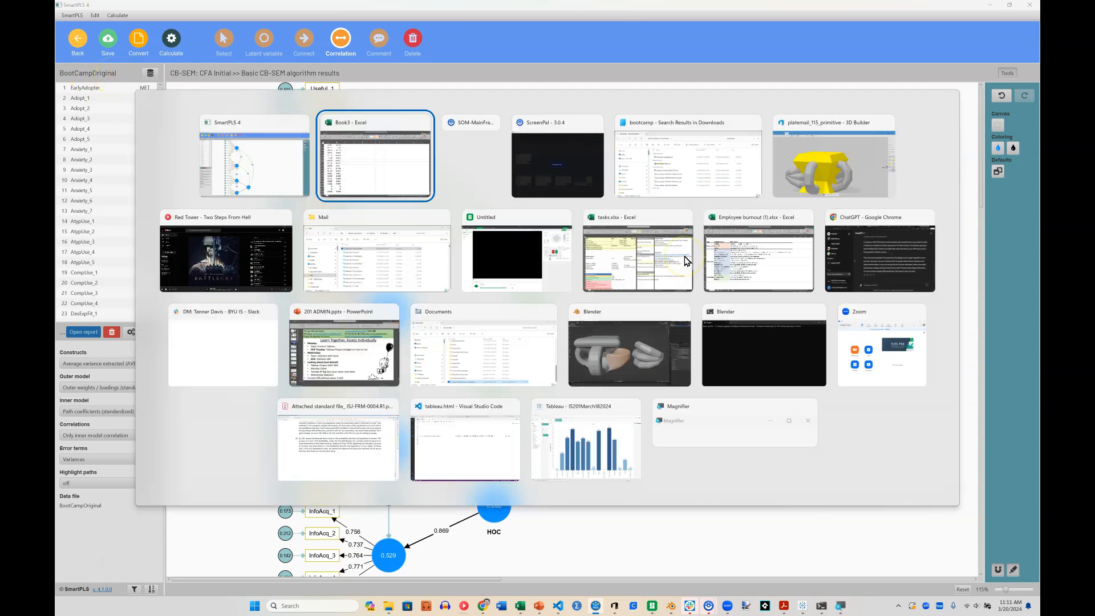
left_click(688, 157)
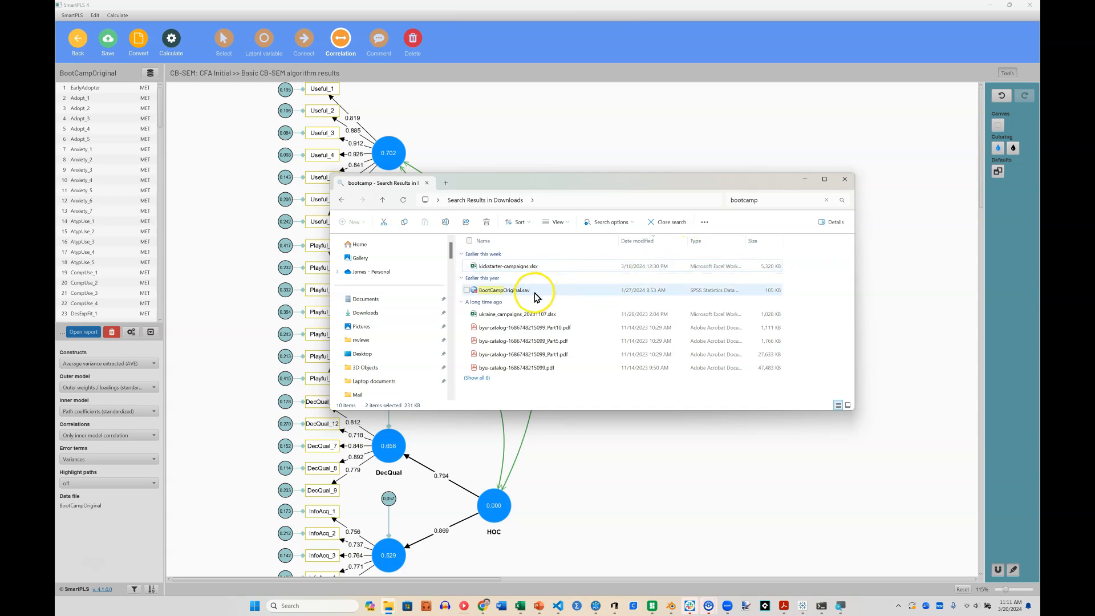
left_click(504, 290)
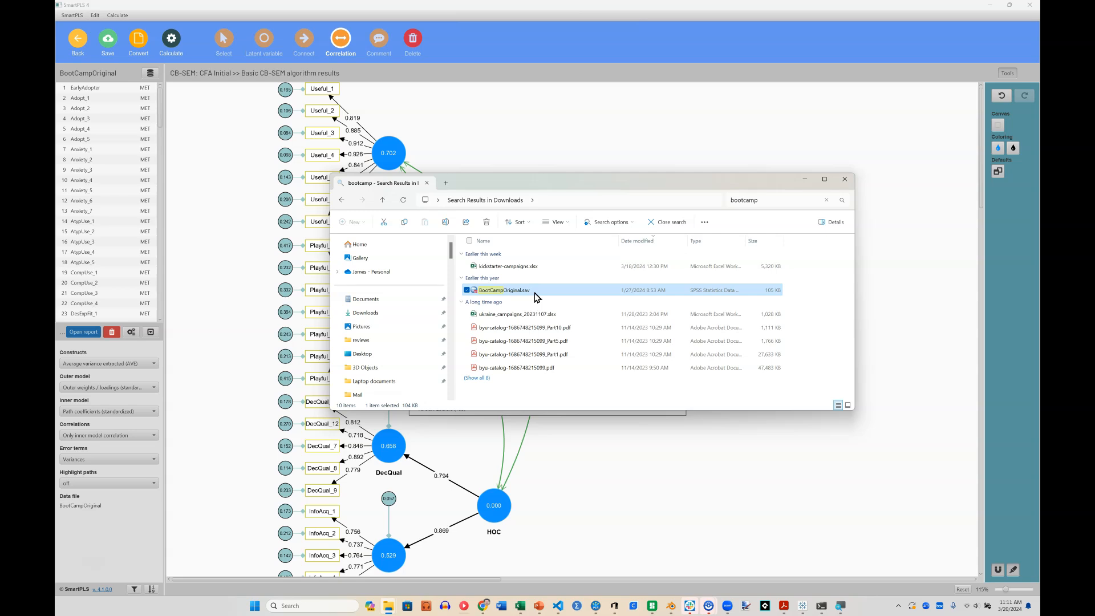
double_click(503, 290)
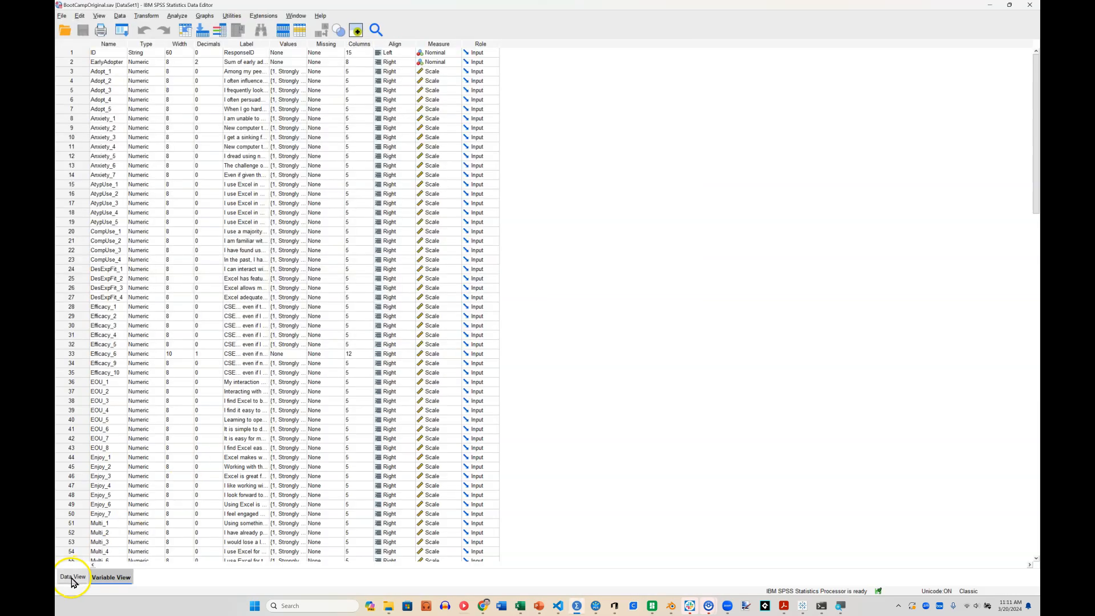
Create scale variables DecQual and InfoAcq in rows 132–133 and paste their scores.
scroll("down", 3)
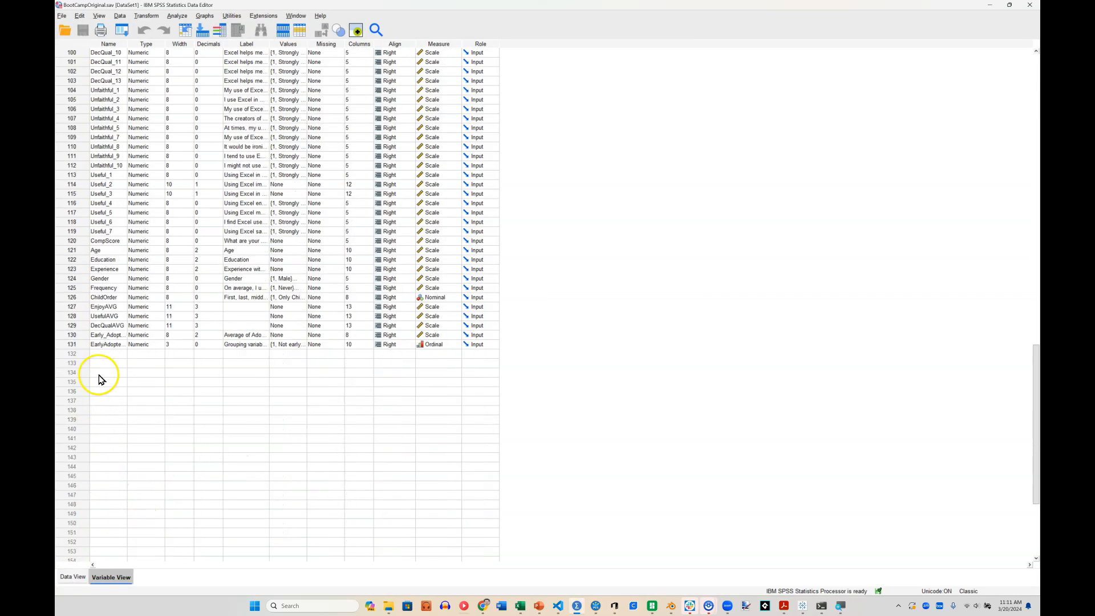
left_click(104, 354)
type("DecQual")
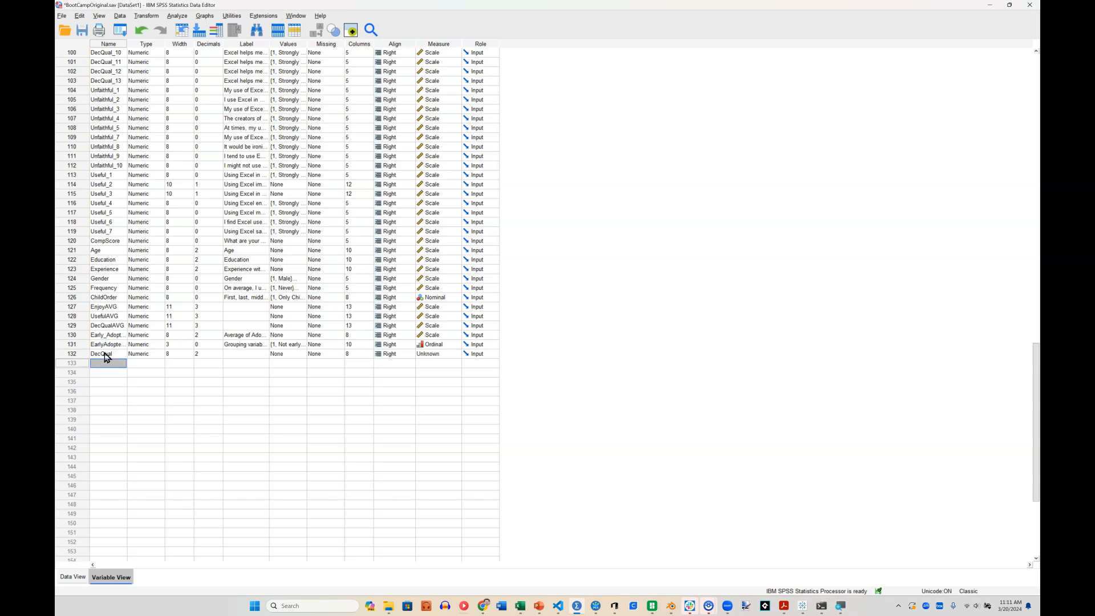
type("InfoAcq")
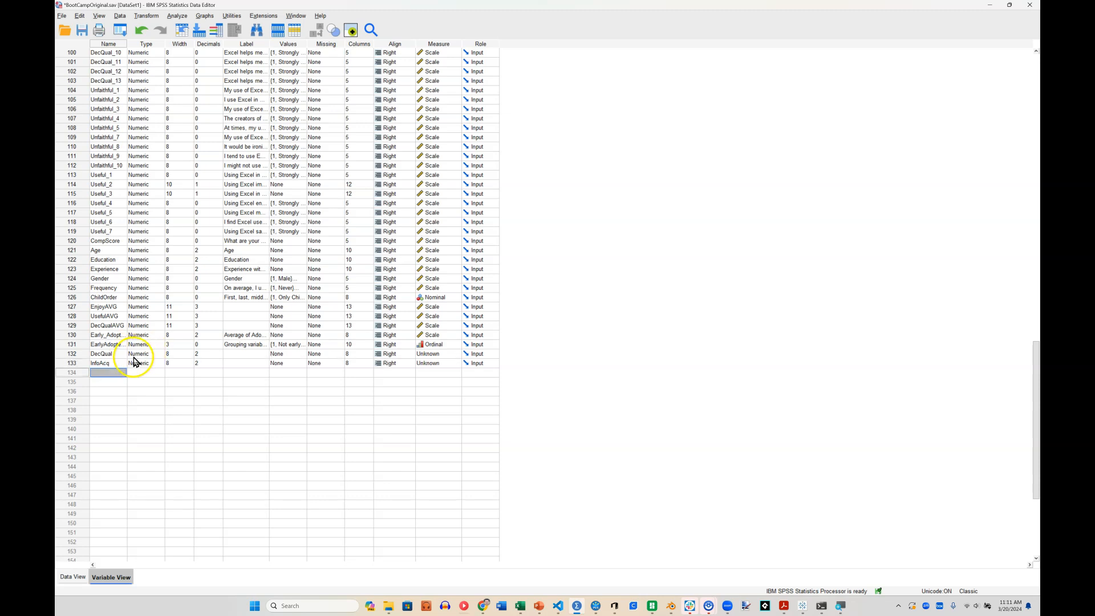
mouse_move(113, 361)
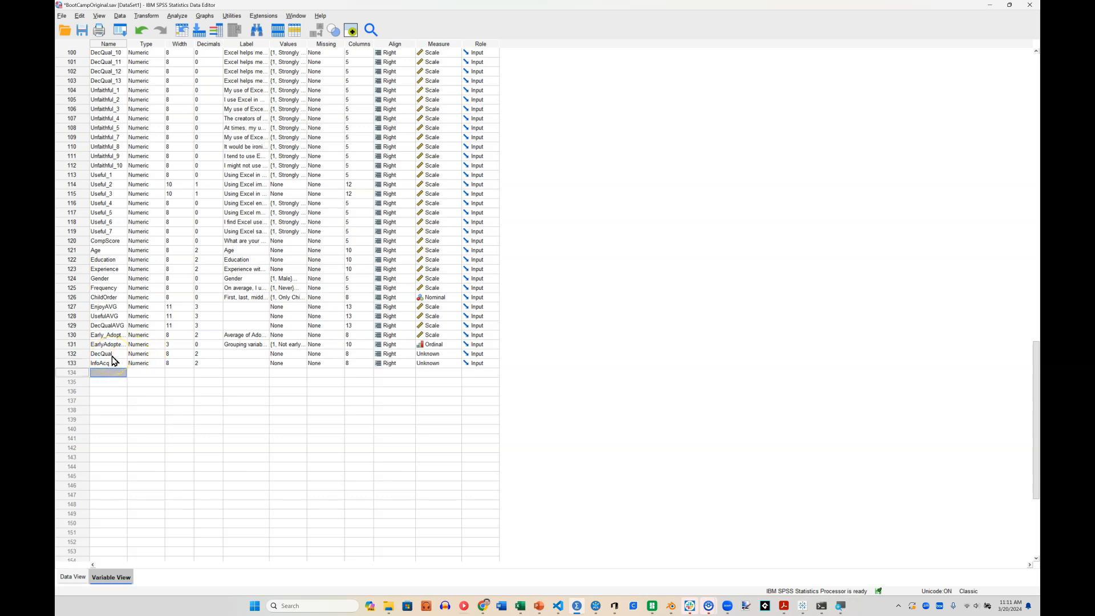
left_click(455, 353)
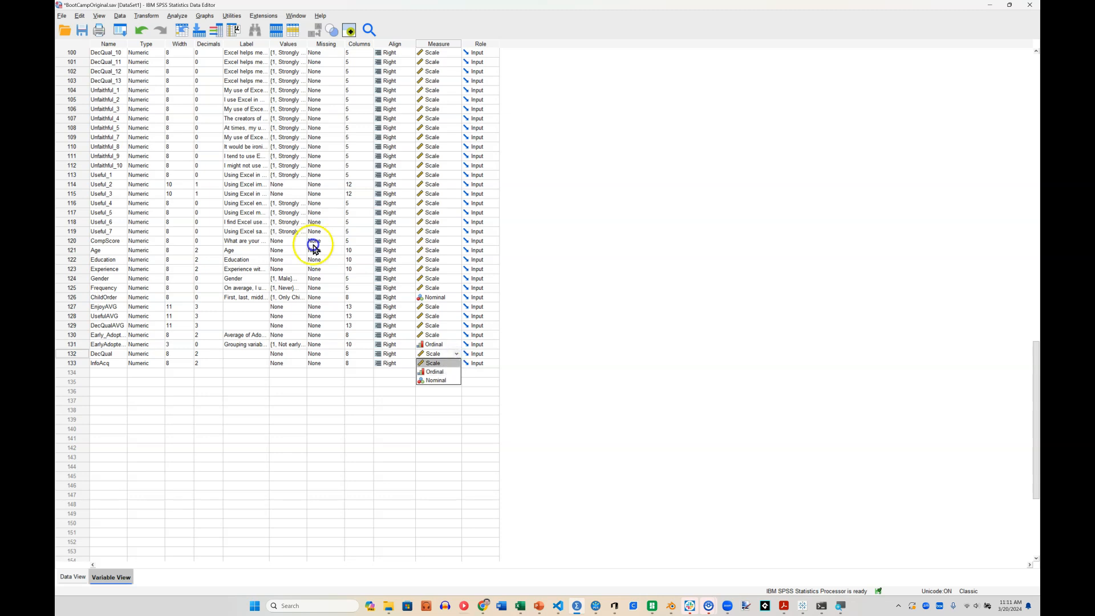
left_click(432, 363)
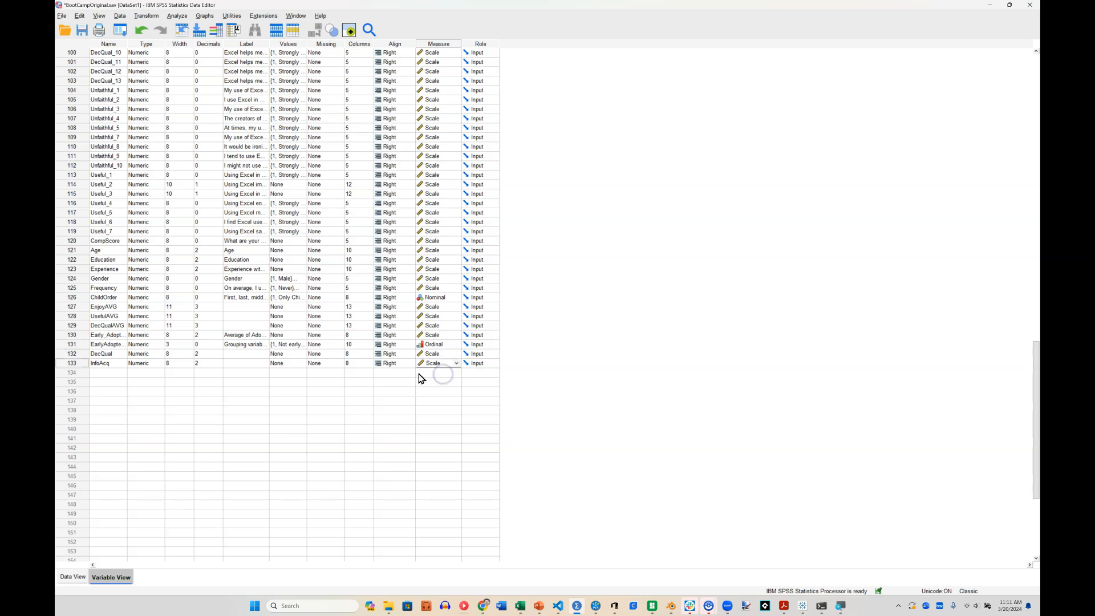
left_click(72, 576)
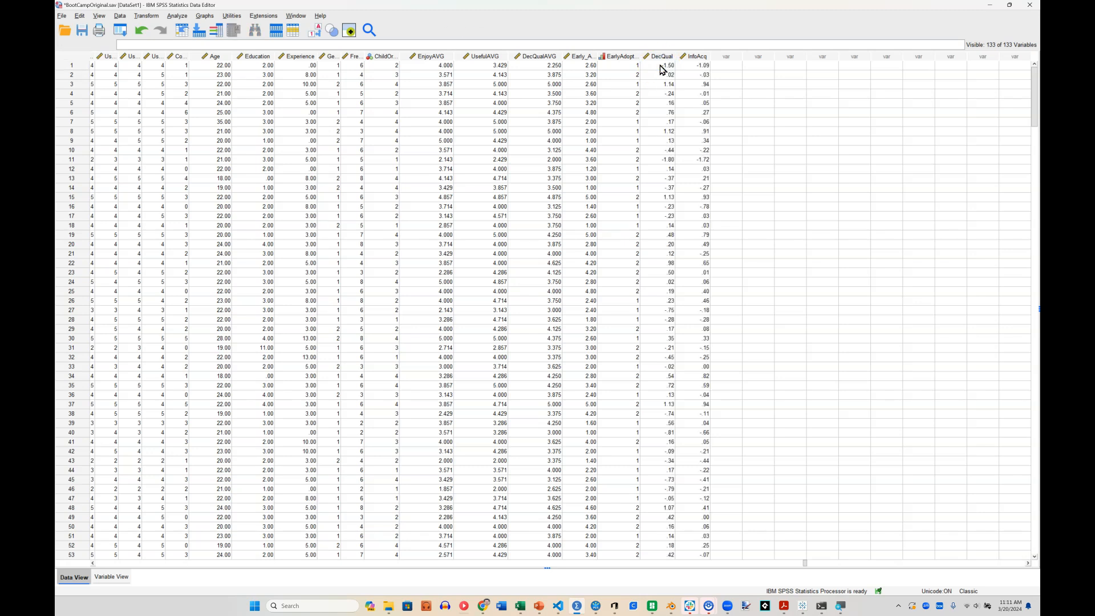
mouse_move(683, 85)
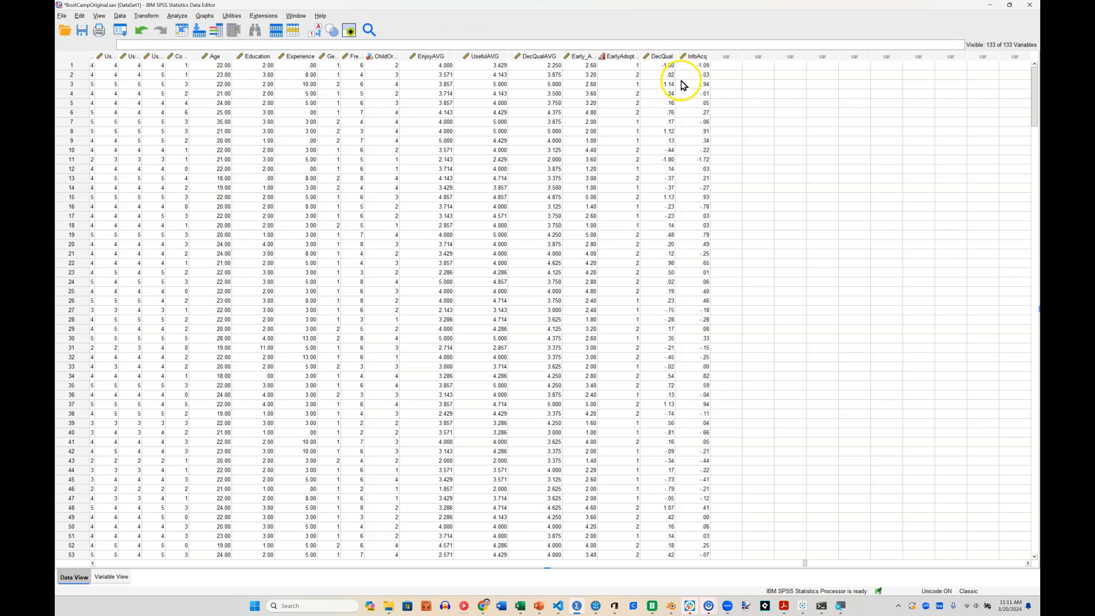
mouse_move(690, 257)
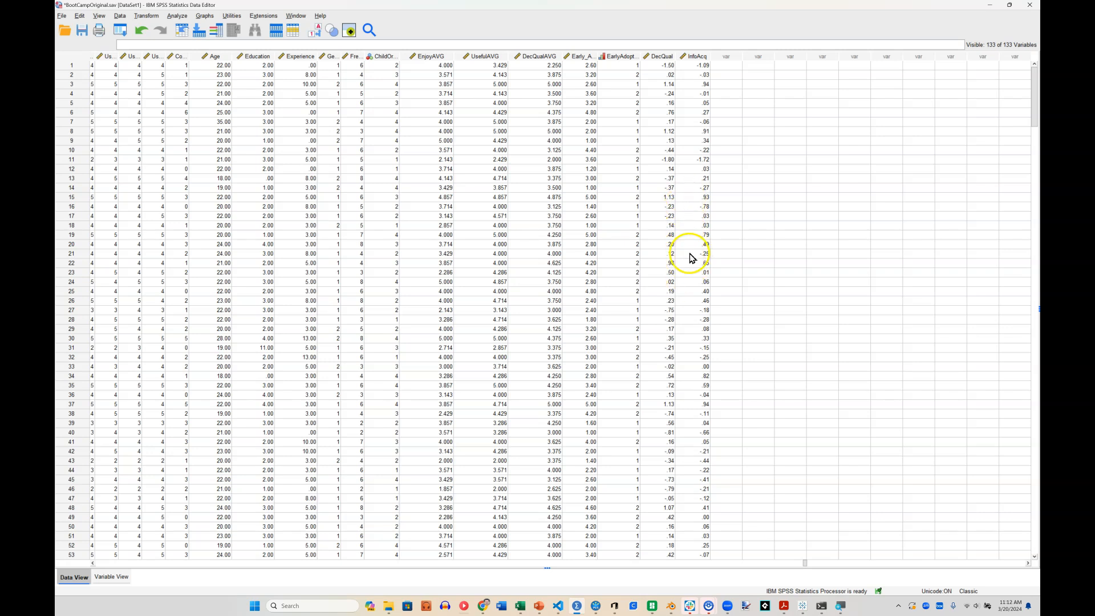
mouse_move(61, 16)
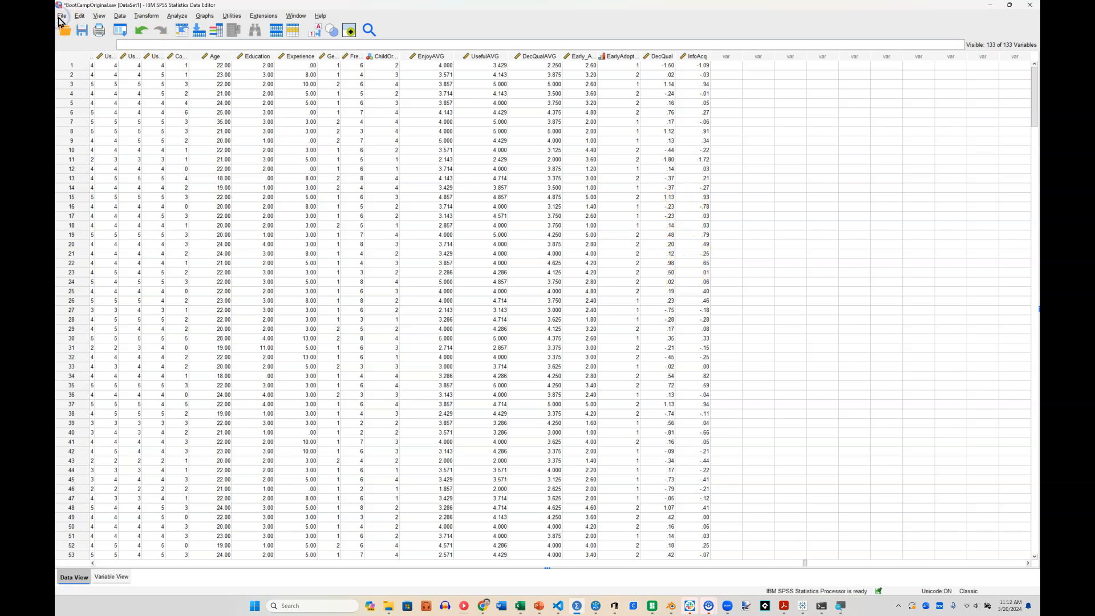
Save the dataset under the new name BootCampHOC.sav.
left_click(62, 16)
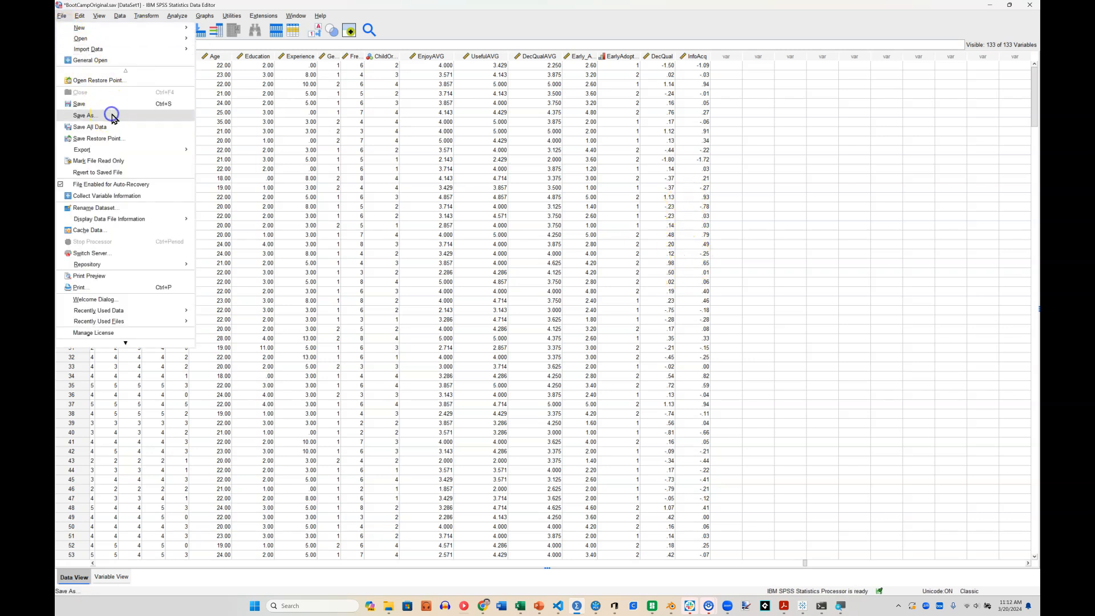
left_click(83, 115)
type("BootCampHOC.sav")
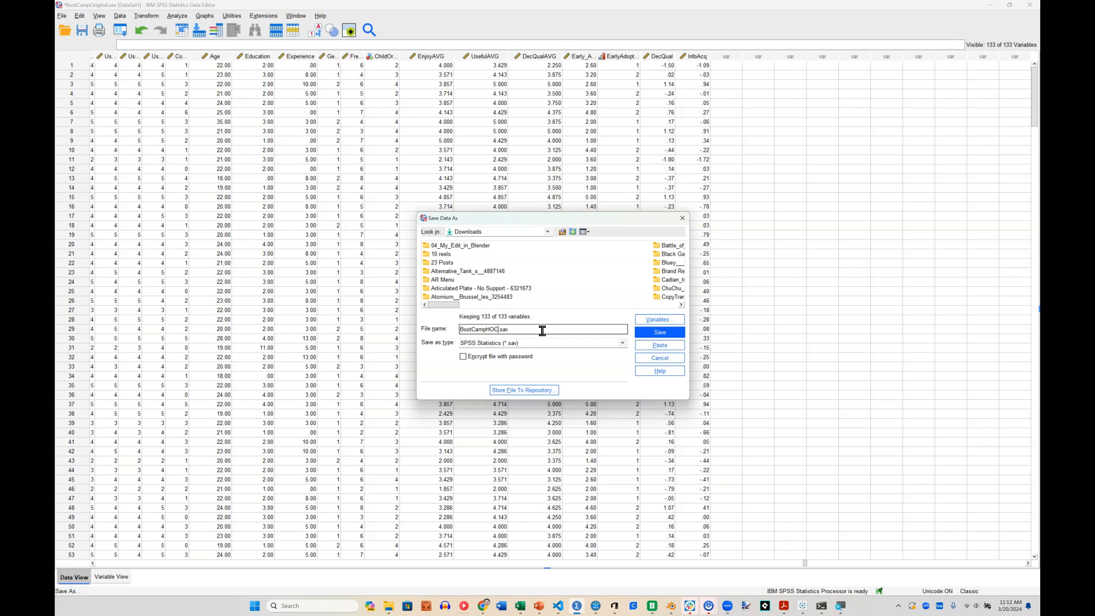
left_click(657, 332)
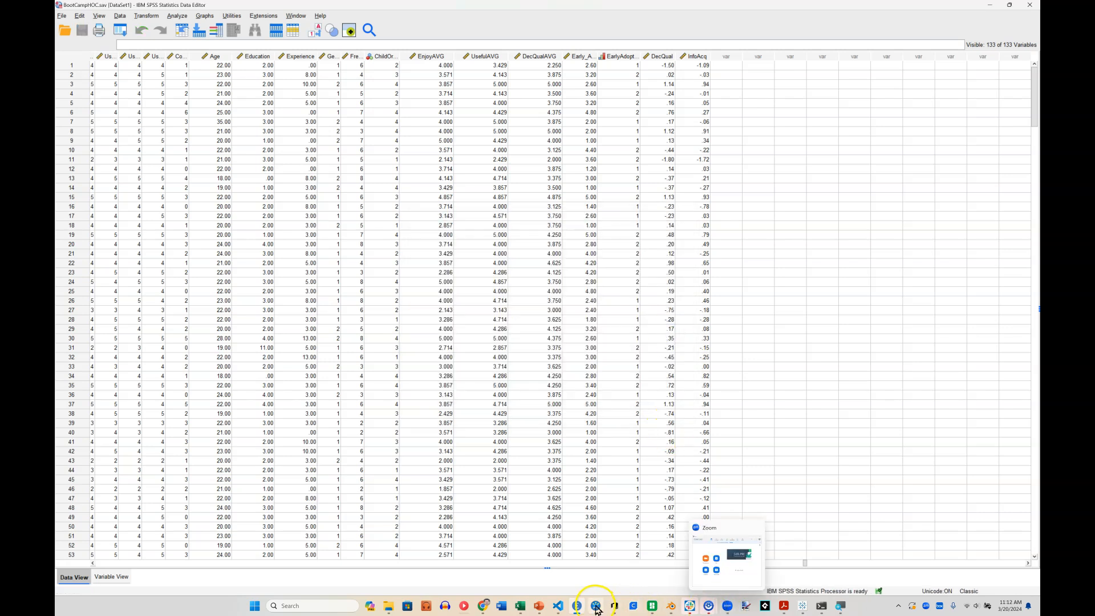
Leave the SmartPLS model for the workspace, saving the model changes.
left_click(595, 606)
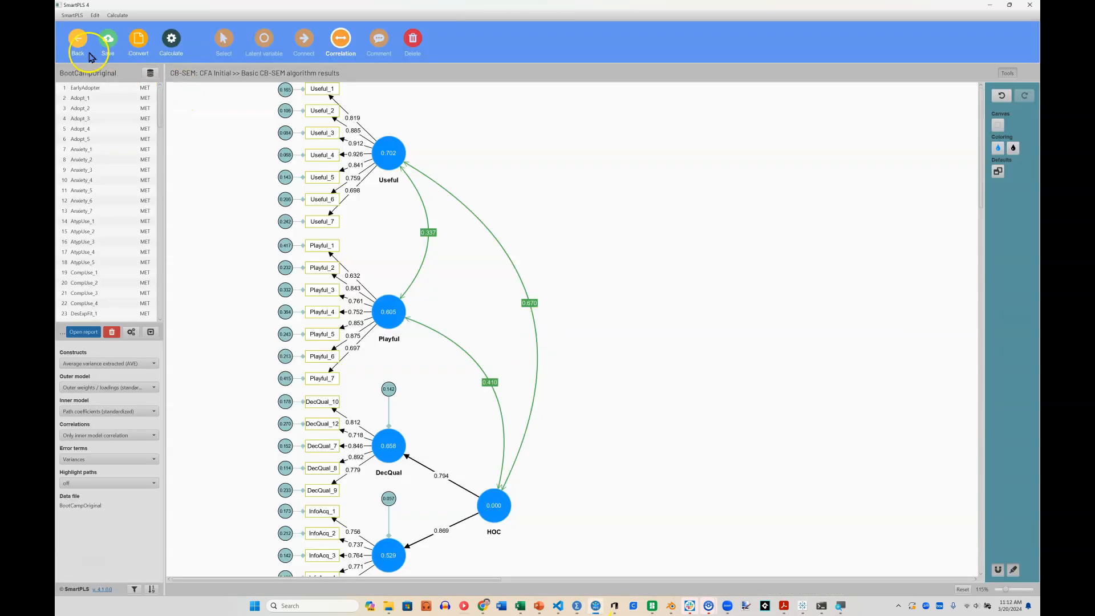
left_click(77, 41)
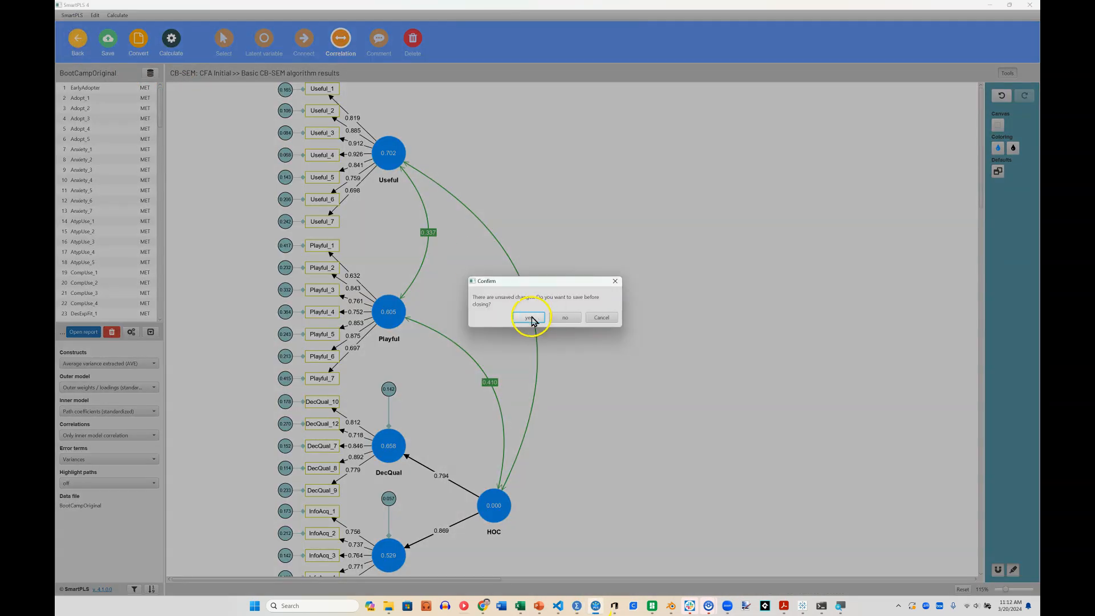
left_click(532, 317)
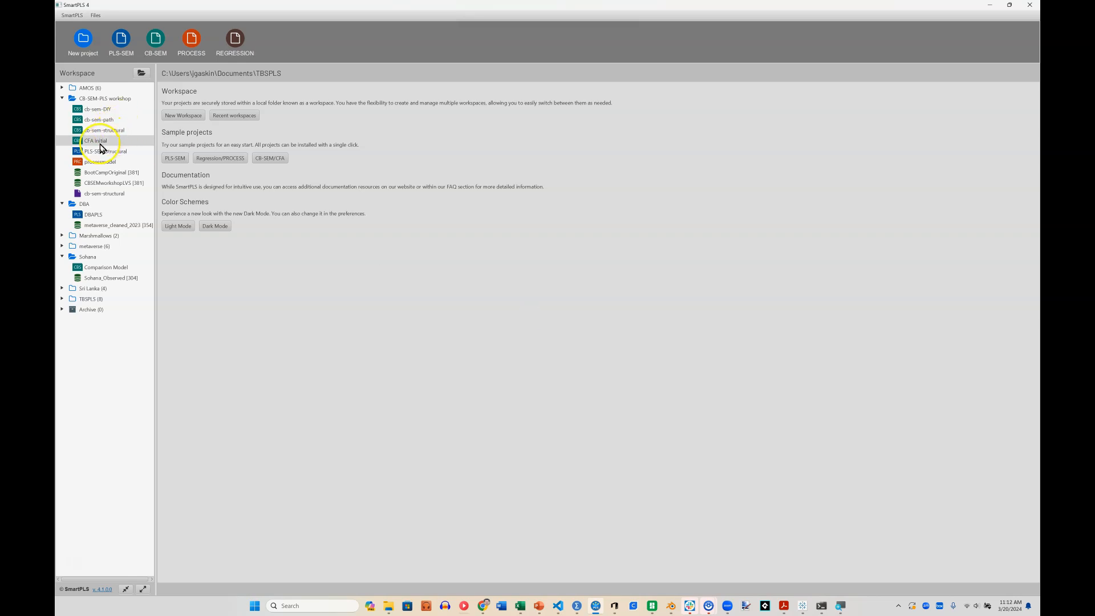
Duplicate the CFA Initial model as CFA HOC.
right_click(95, 140)
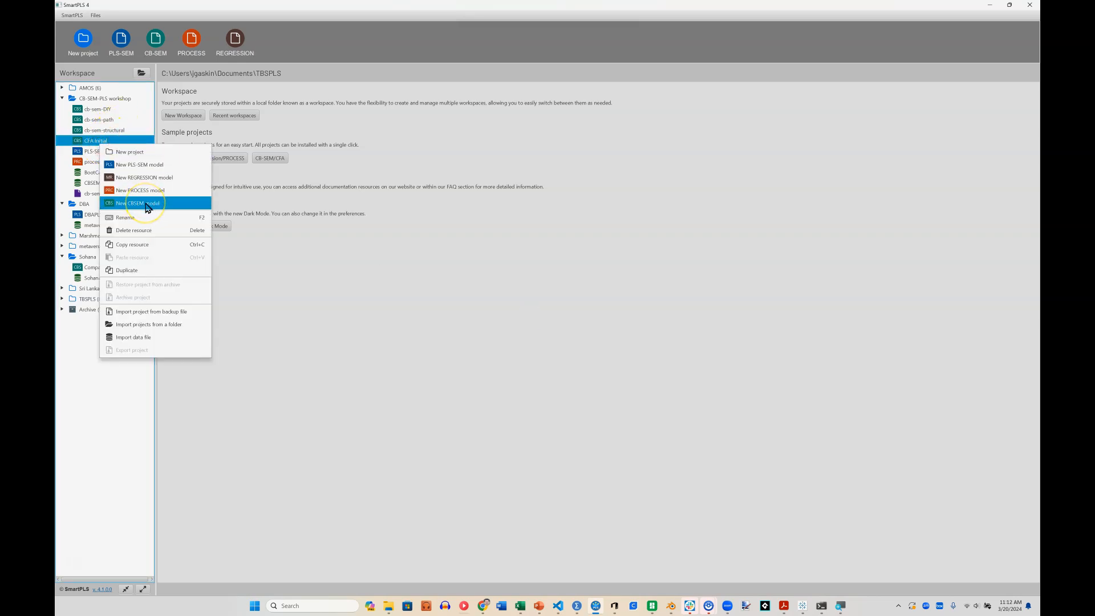
mouse_move(130, 152)
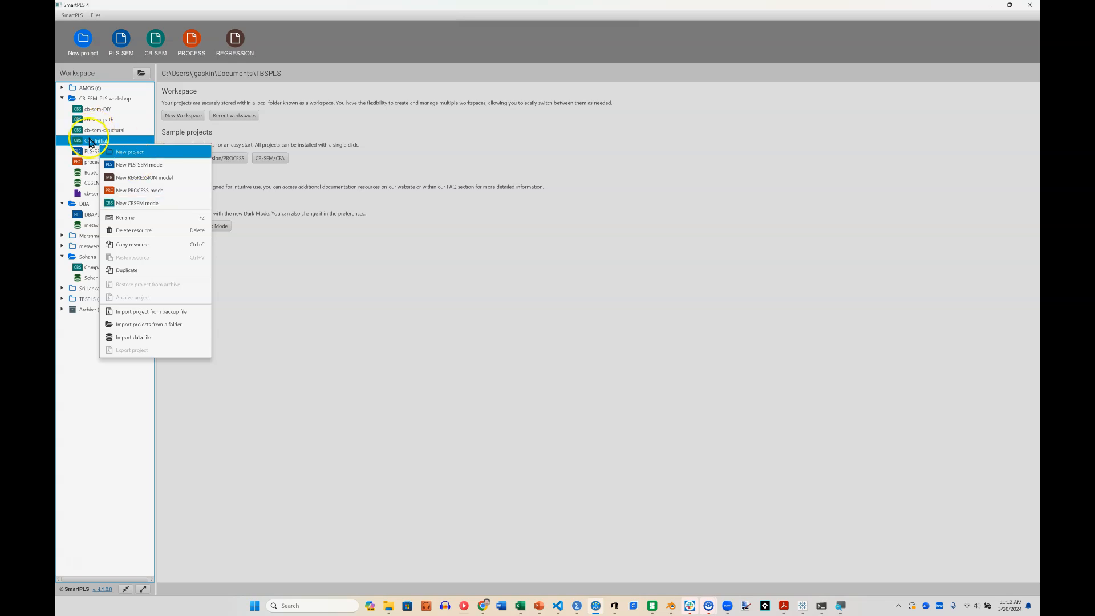
mouse_move(144, 230)
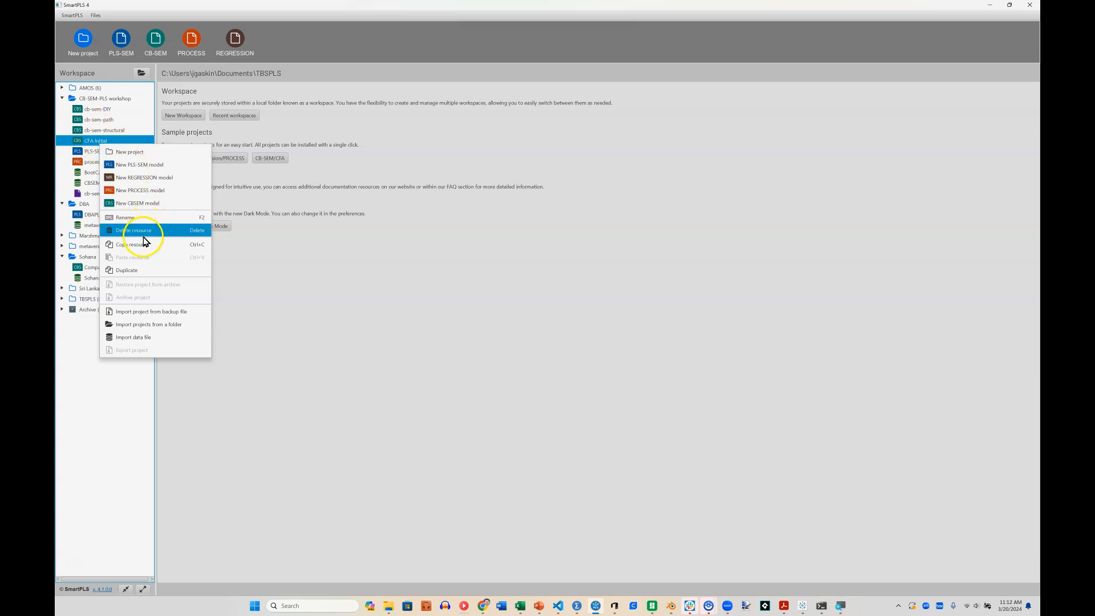
left_click(132, 257)
type("CFA I")
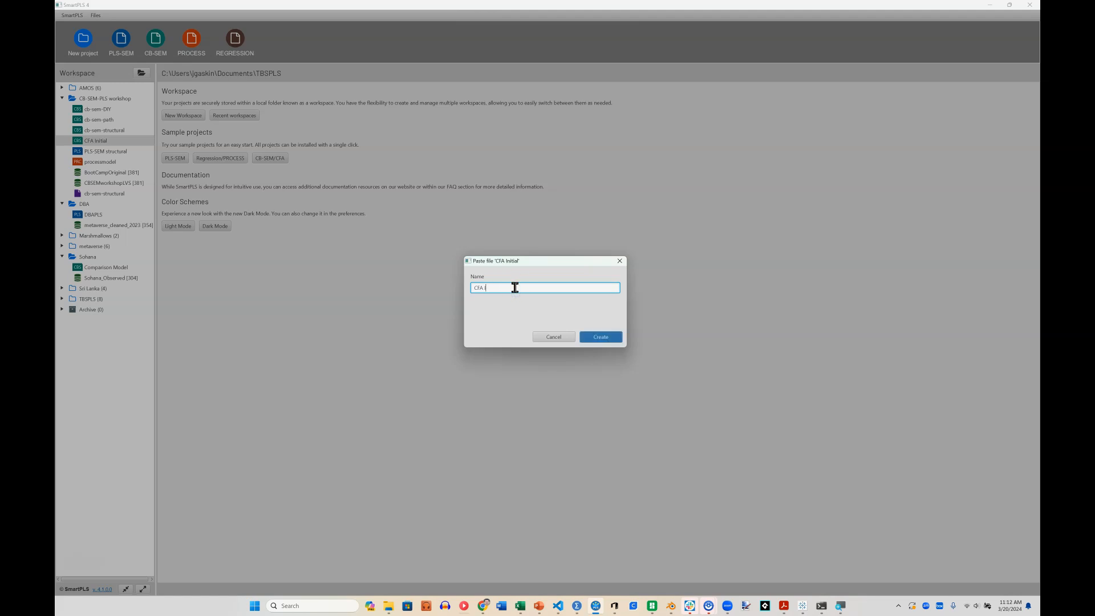
type("HOC")
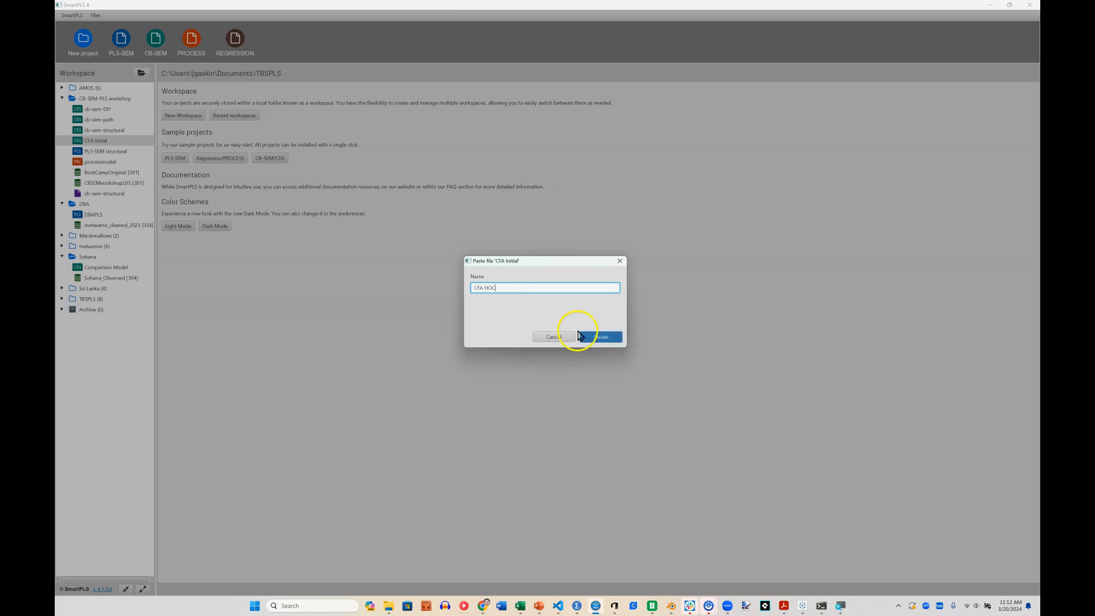
left_click(600, 337)
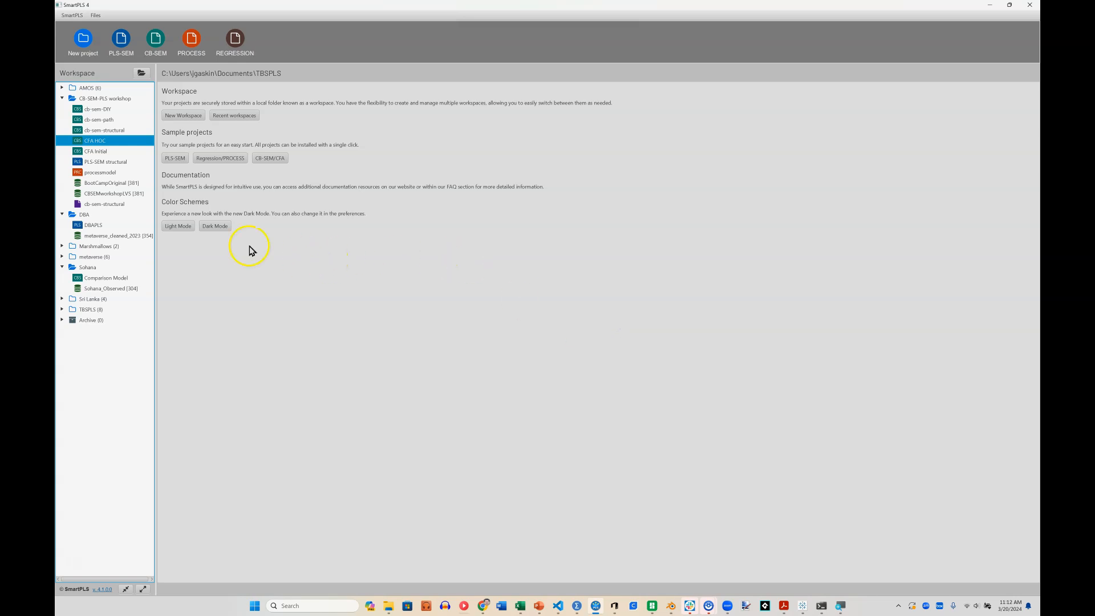
Import BootCampHOC.sav (381 cases) into the workshop project with default settings.
right_click(93, 141)
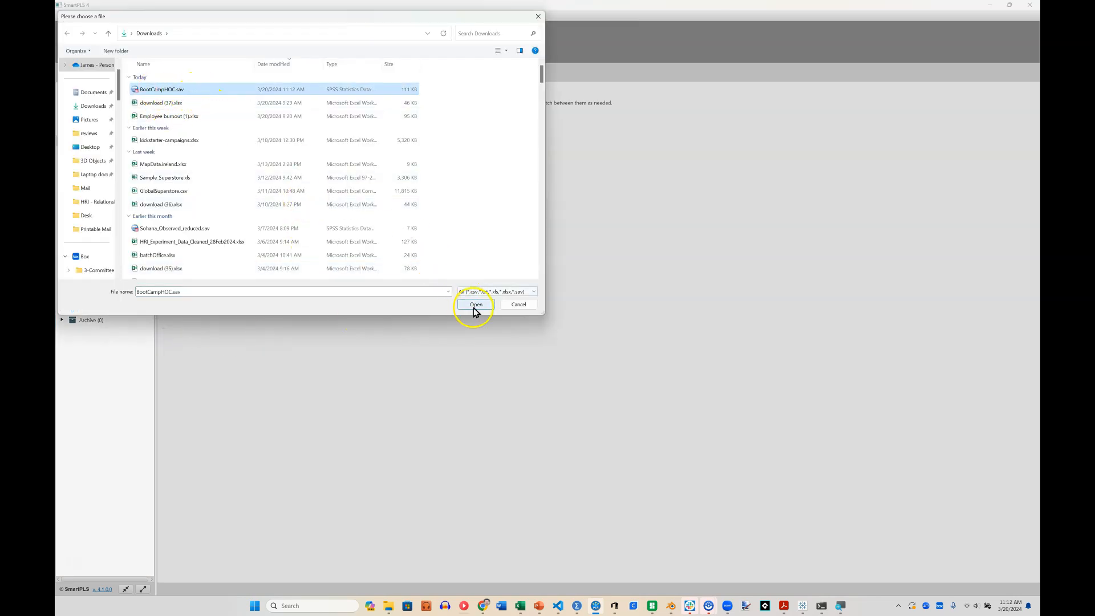
left_click(476, 304)
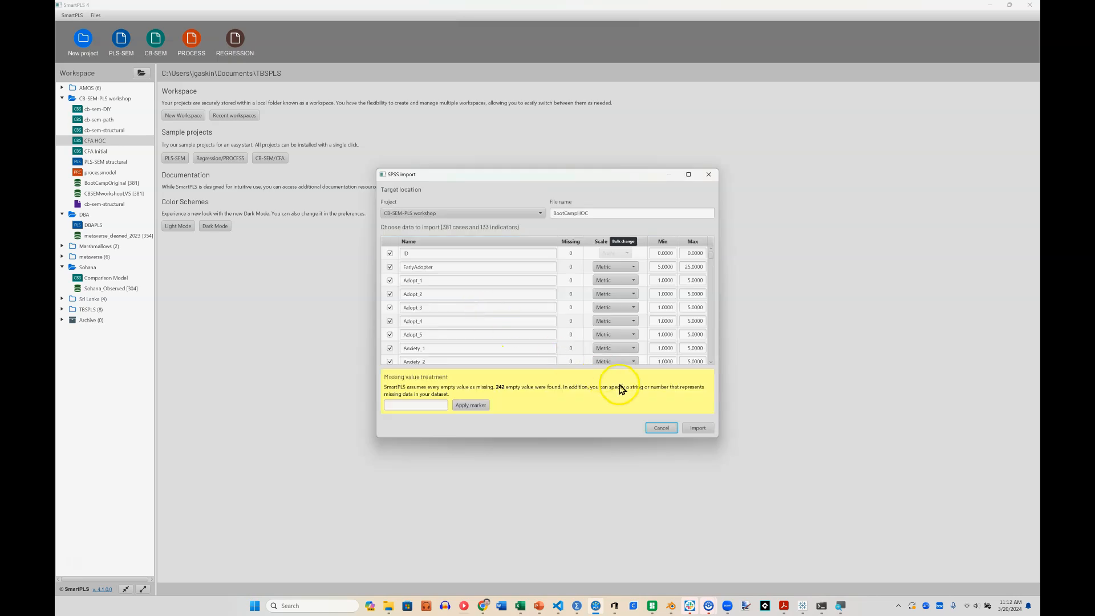
left_click(696, 427)
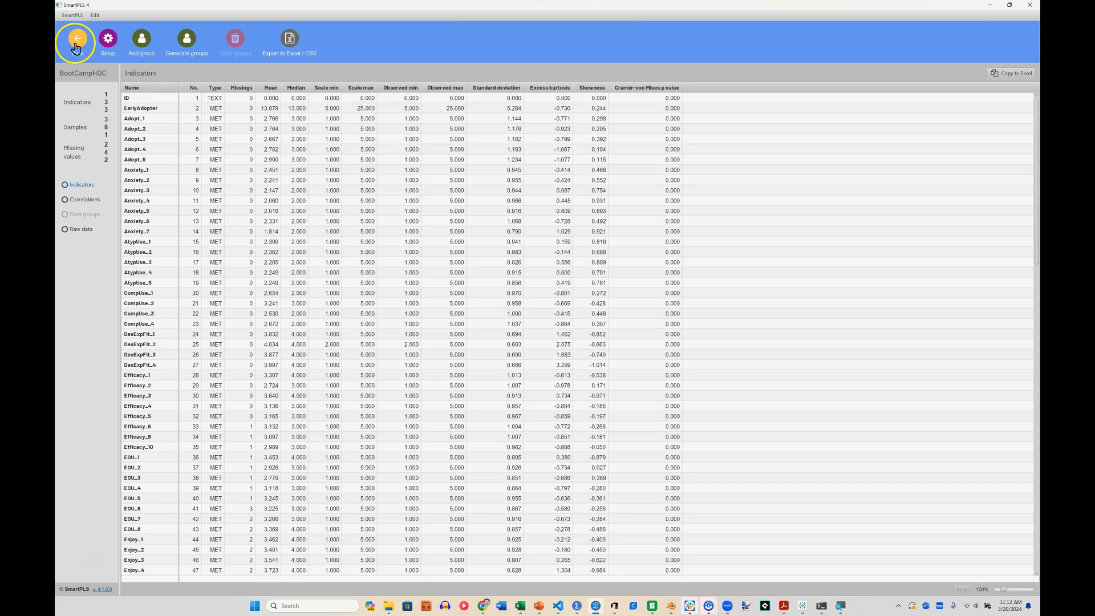
left_click(77, 39)
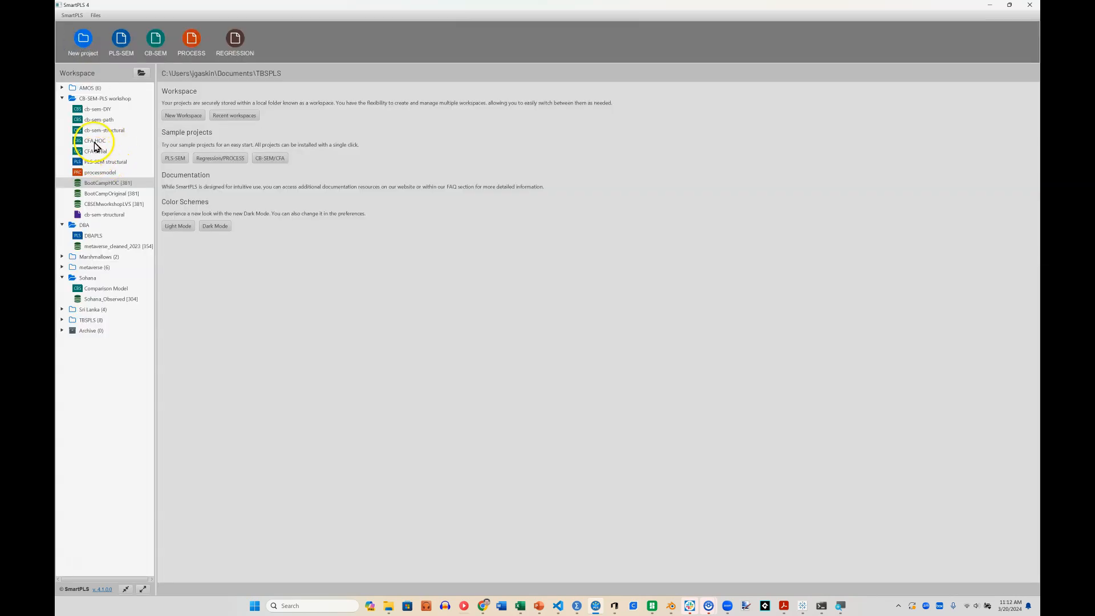
Open the CFA HOC model and switch its data file to BootCampHOC [381].
double_click(94, 140)
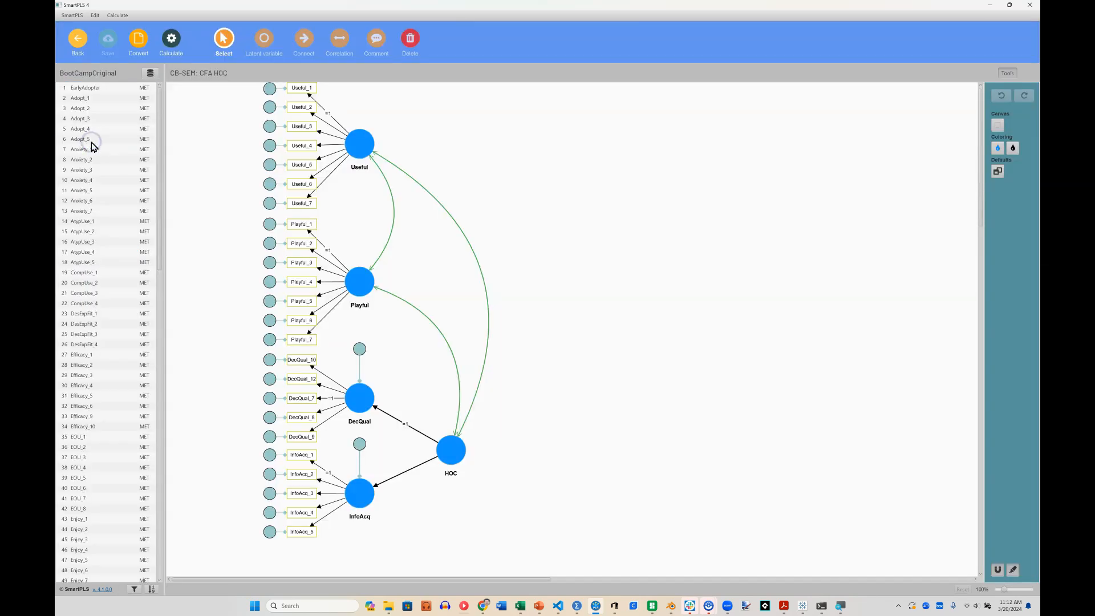
left_click(150, 73)
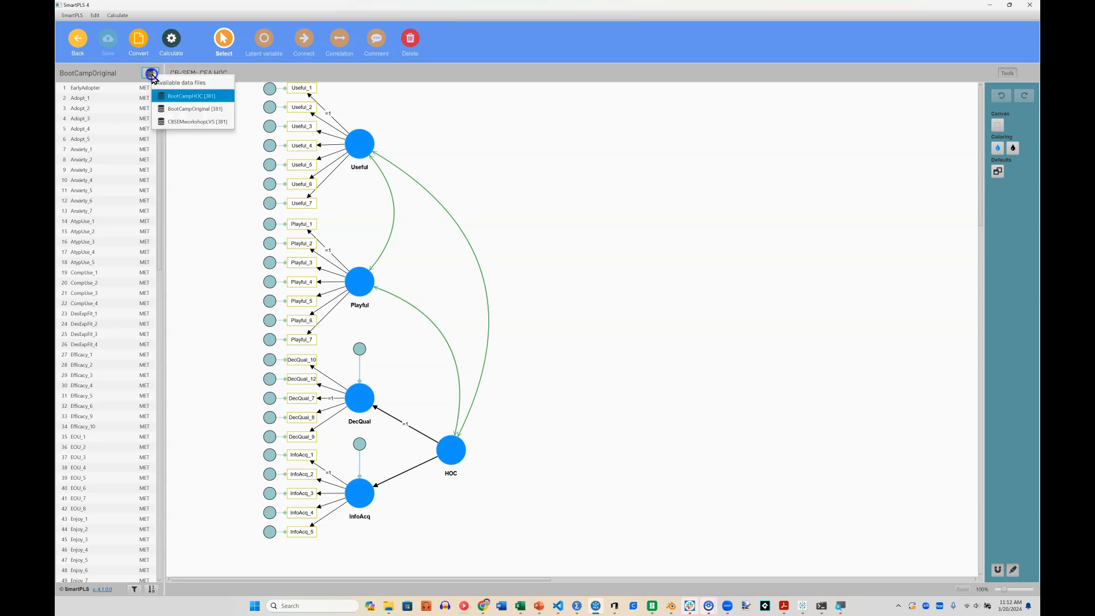
mouse_move(174, 106)
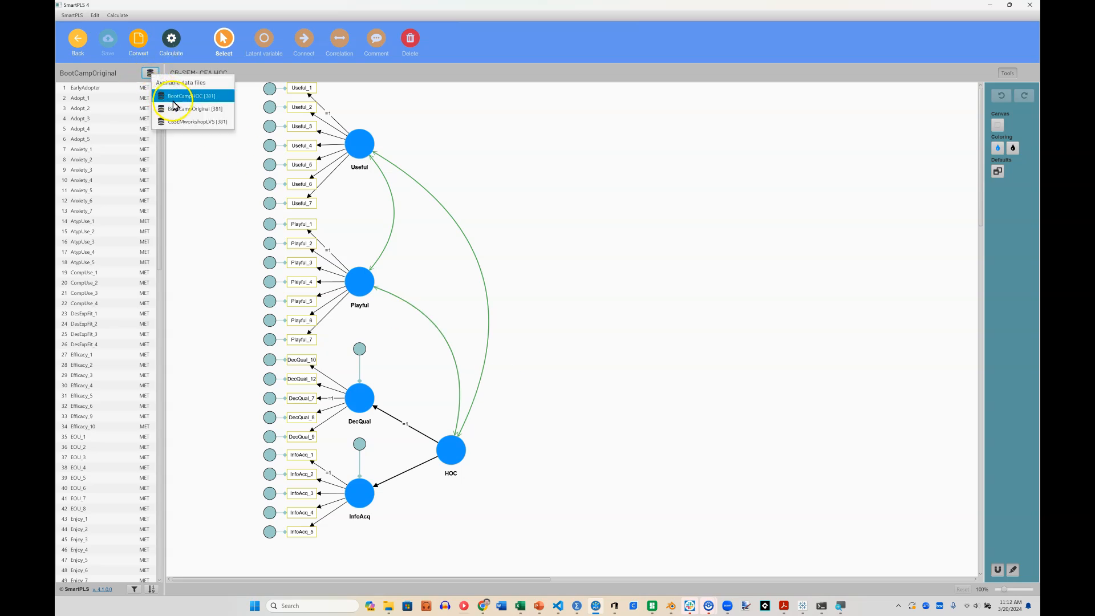
mouse_move(199, 100)
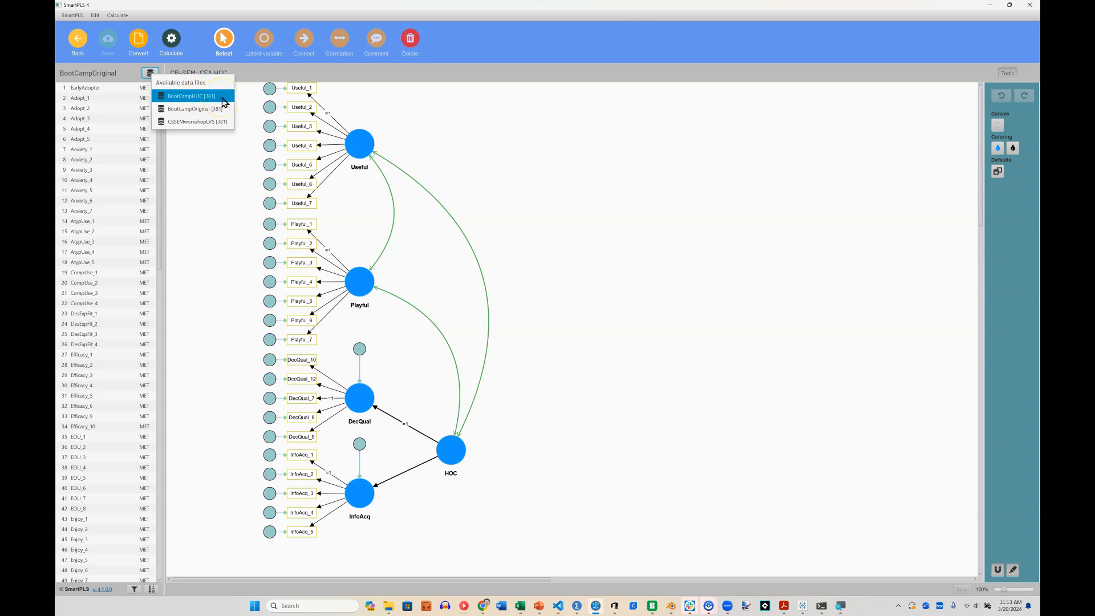
left_click(190, 96)
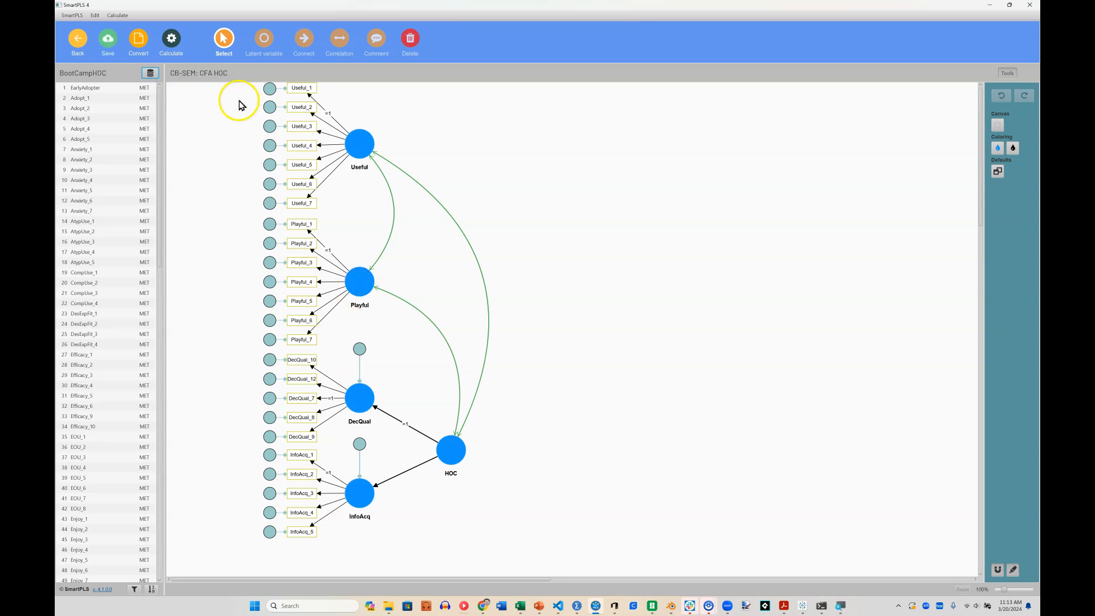
Replace the DecQual and InfoAcq constructs with their factor-score indicators on HOC, below Playful.
left_click(359, 399)
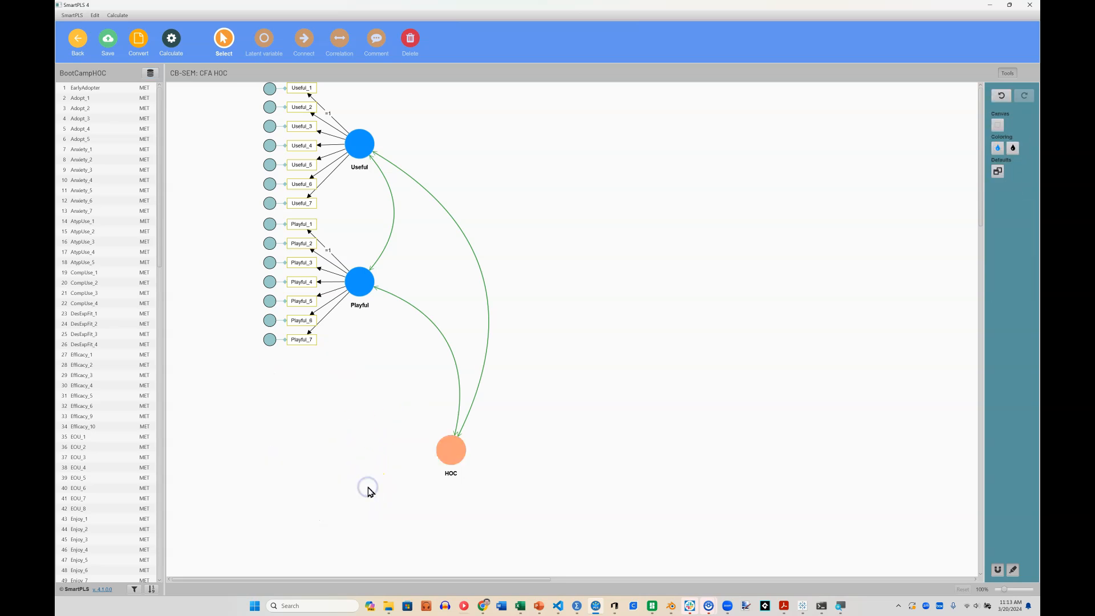
scroll("down", 3)
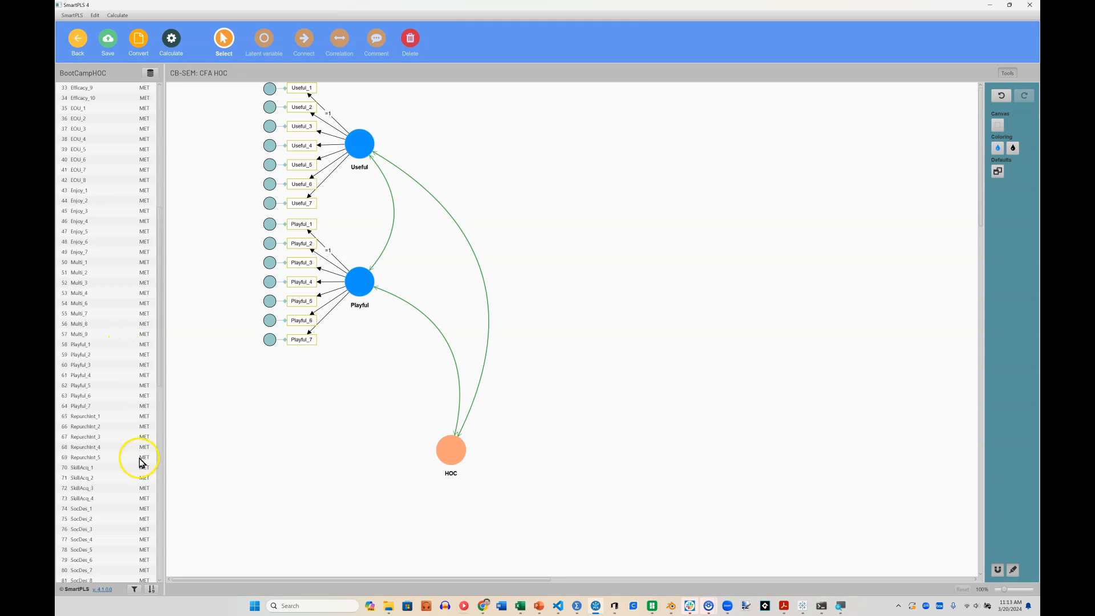
scroll("down", 3)
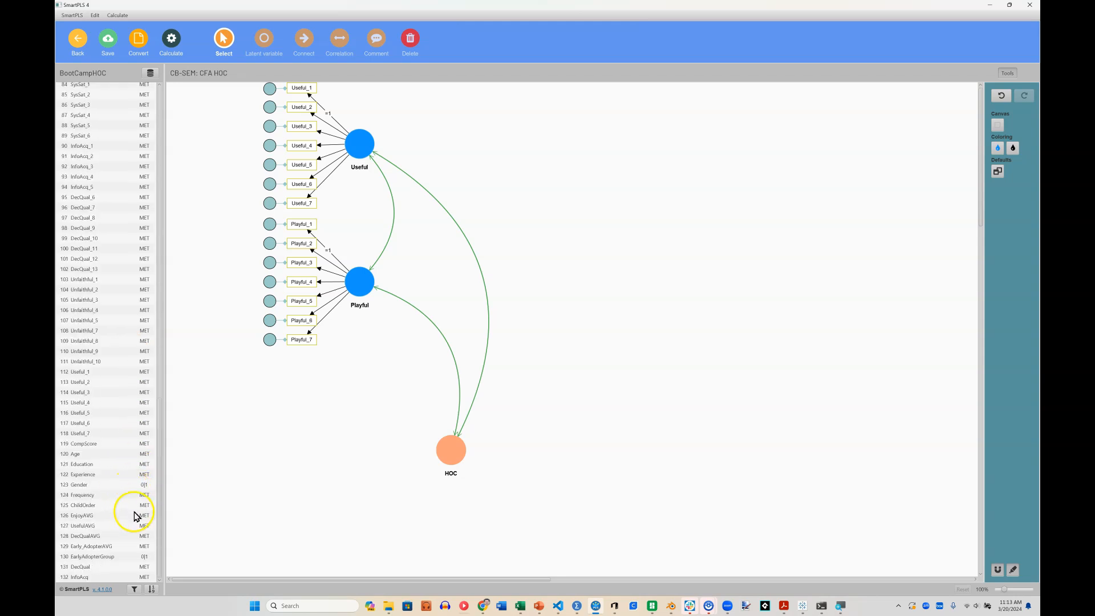
mouse_move(124, 575)
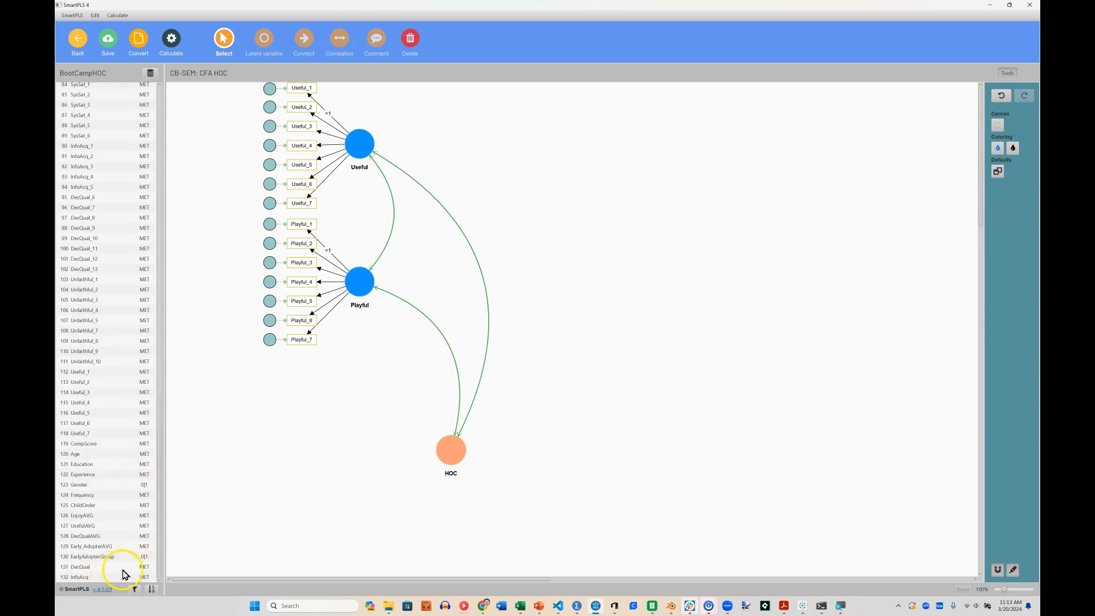
left_click(81, 535)
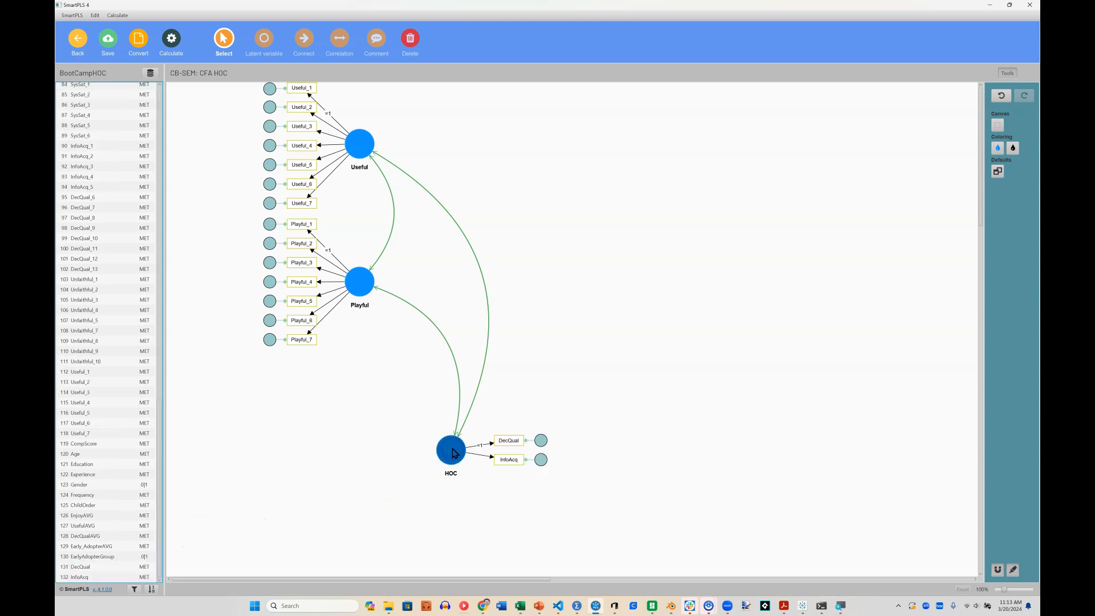
left_click(451, 451)
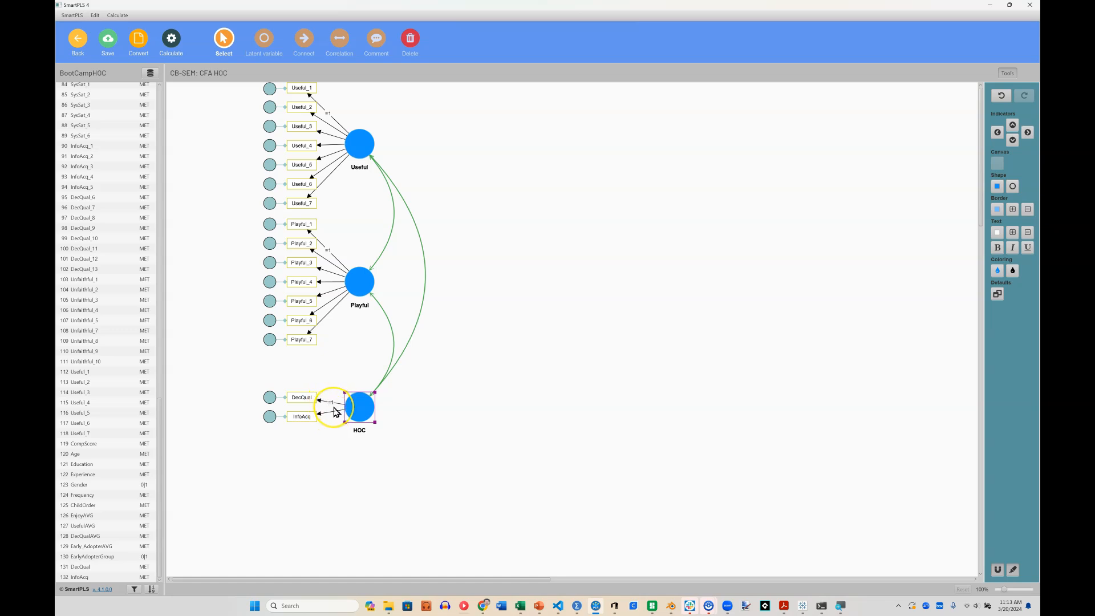
mouse_move(441, 422)
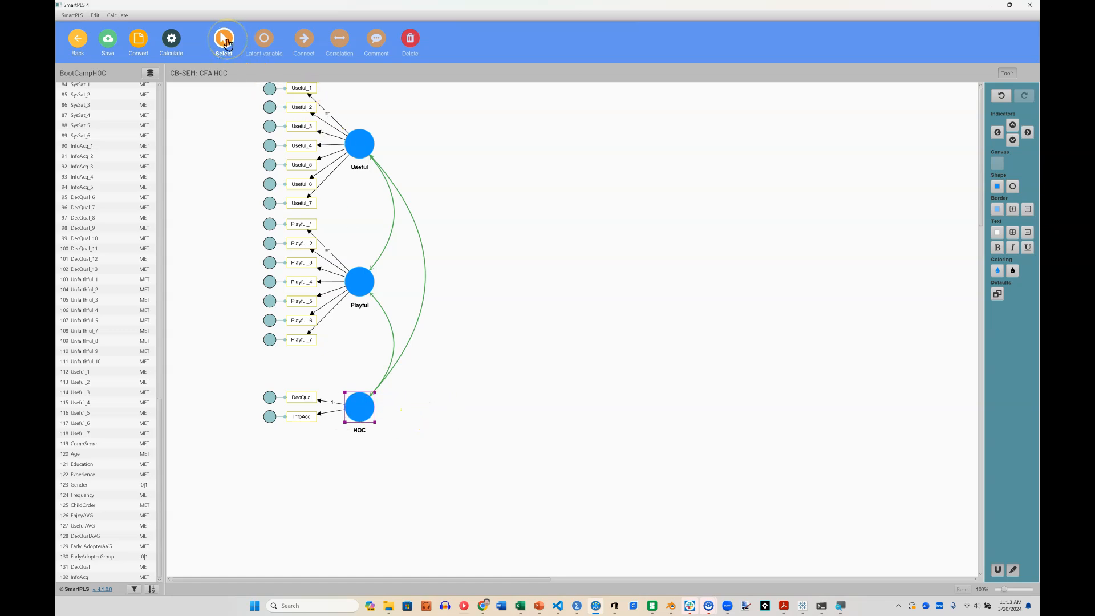
Run Basic CB-SEM and review loadings: HOC 0.818 on DecQual, 0.924 on InfoAcq.
left_click(171, 38)
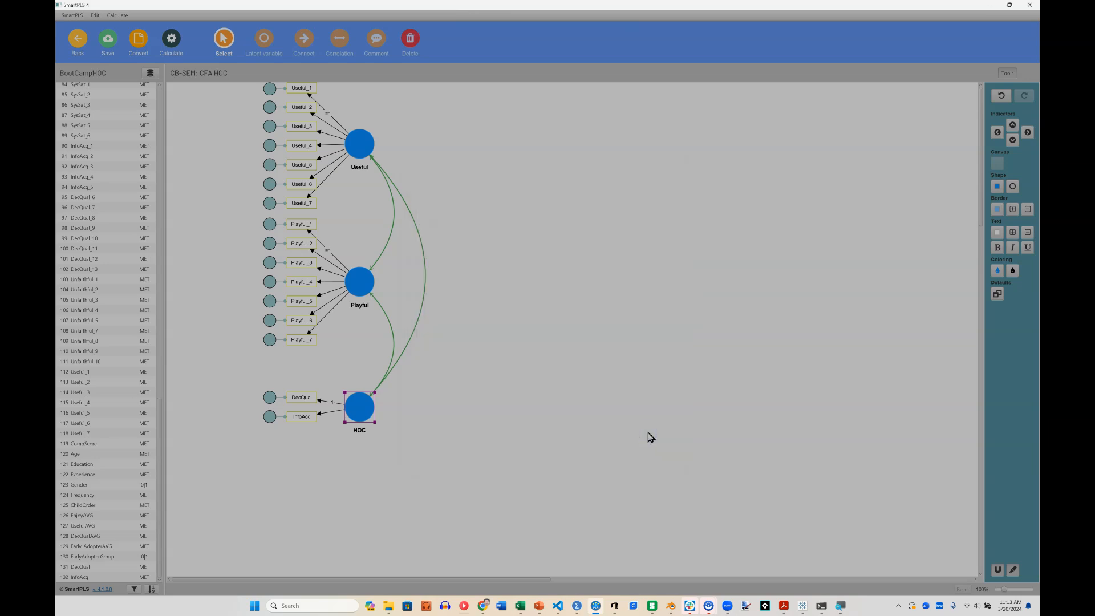
left_click(171, 40)
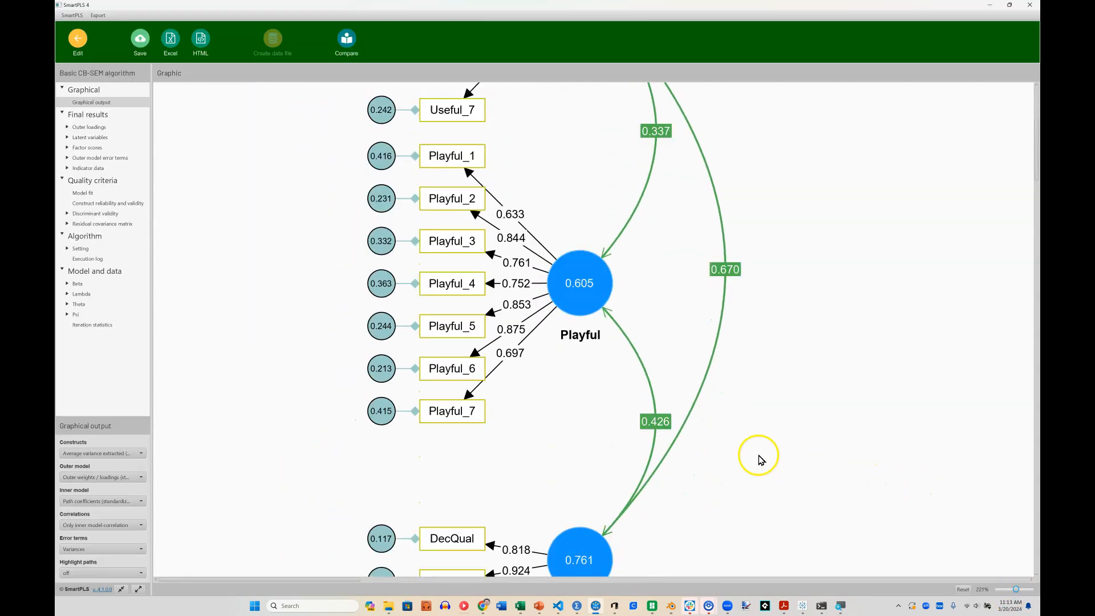
scroll("up", 3)
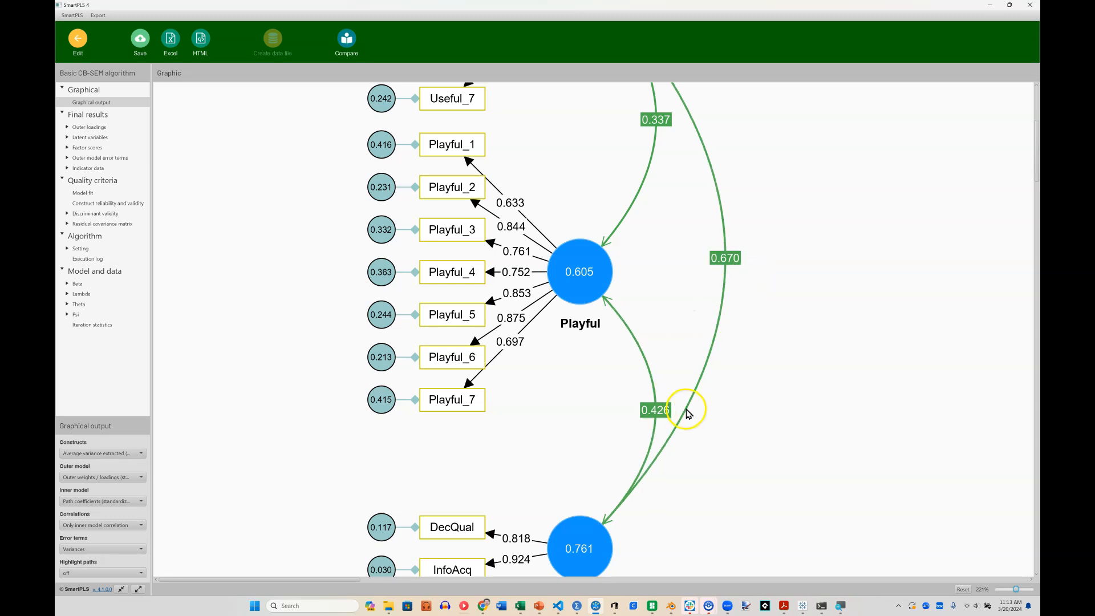
scroll("down", 3)
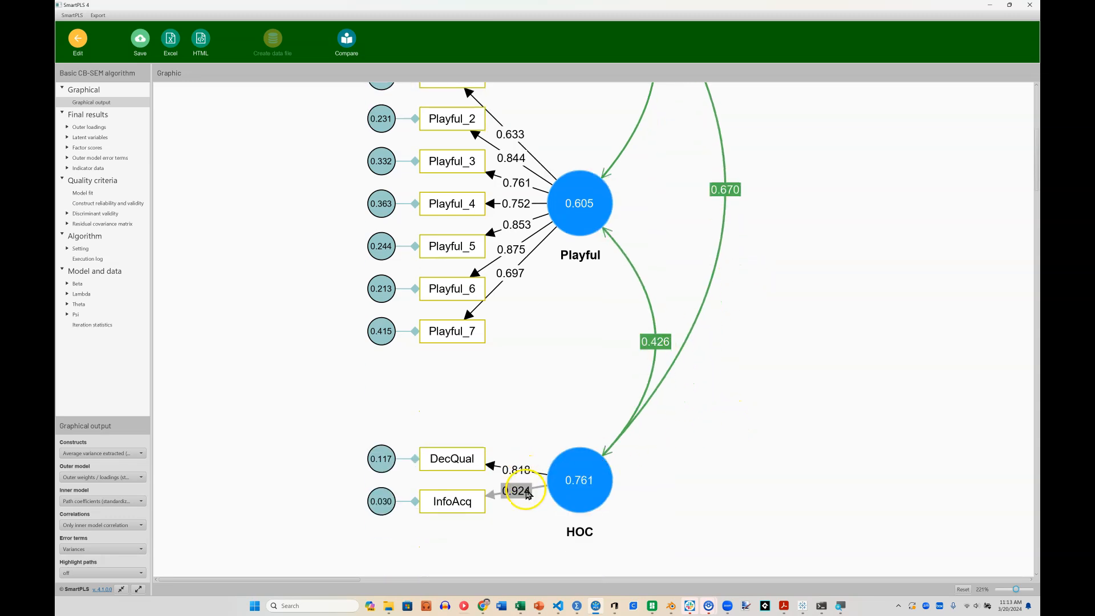
mouse_move(674, 467)
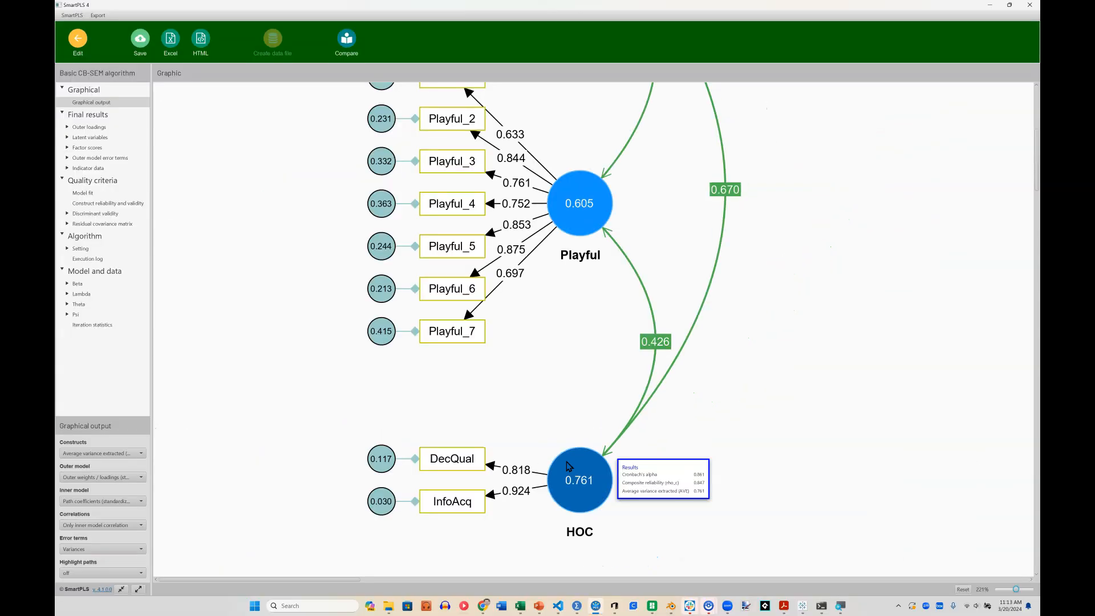
mouse_move(91, 212)
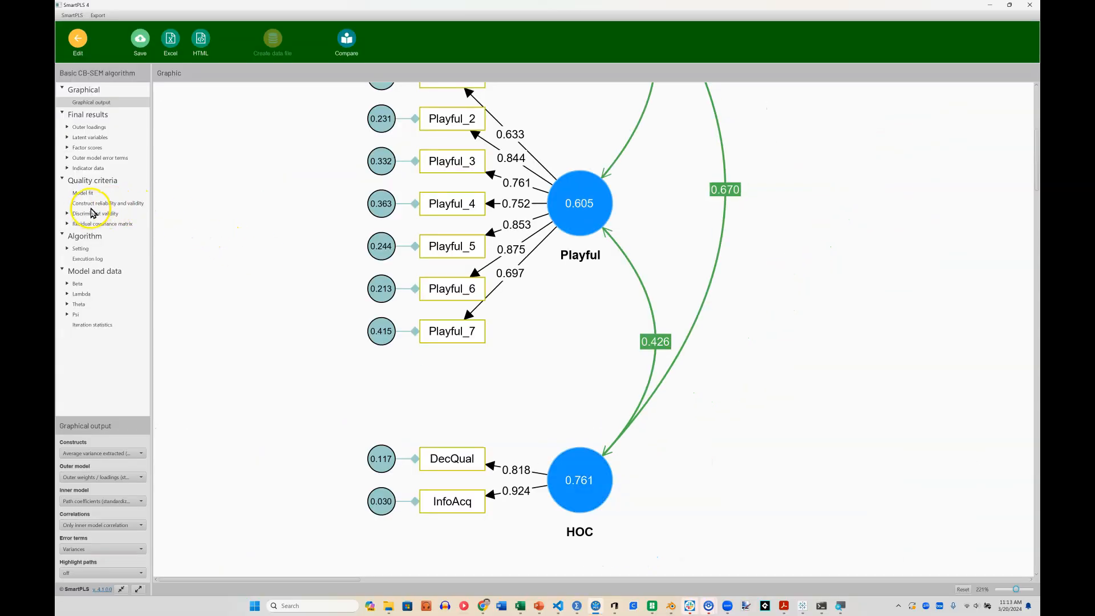
Open Construct reliability and validity: HOC alpha 0.861, composite reliability 0.847.
left_click(108, 203)
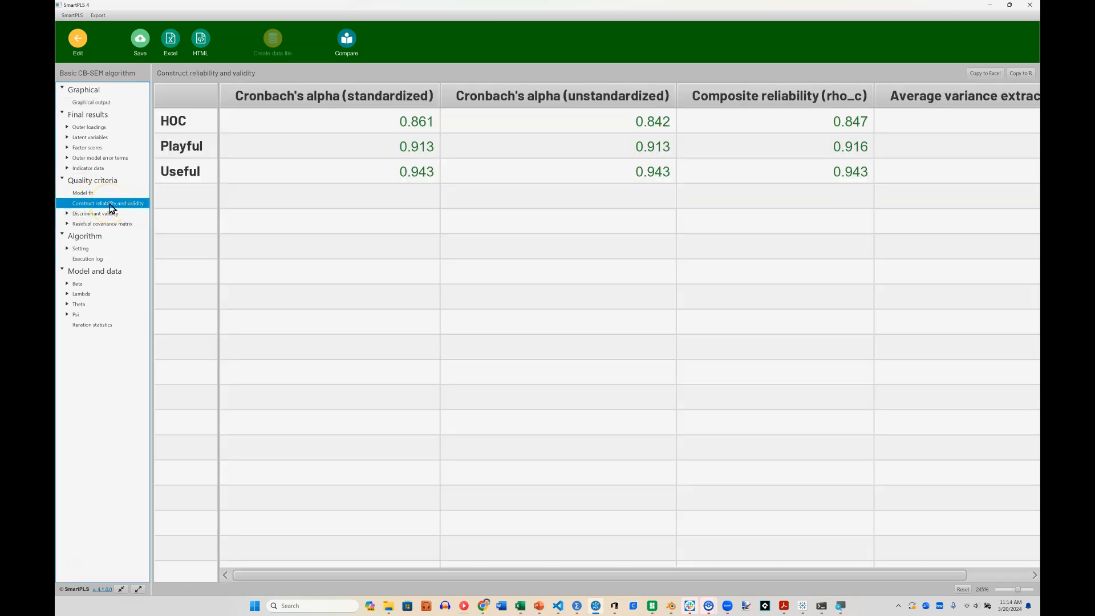
mouse_move(150, 192)
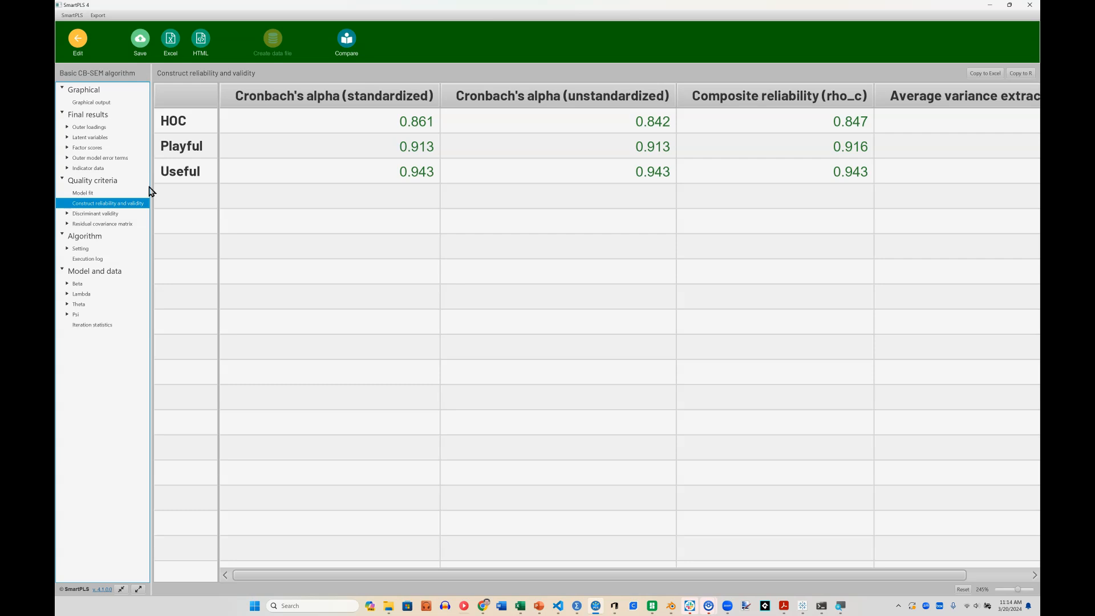
mouse_move(272, 39)
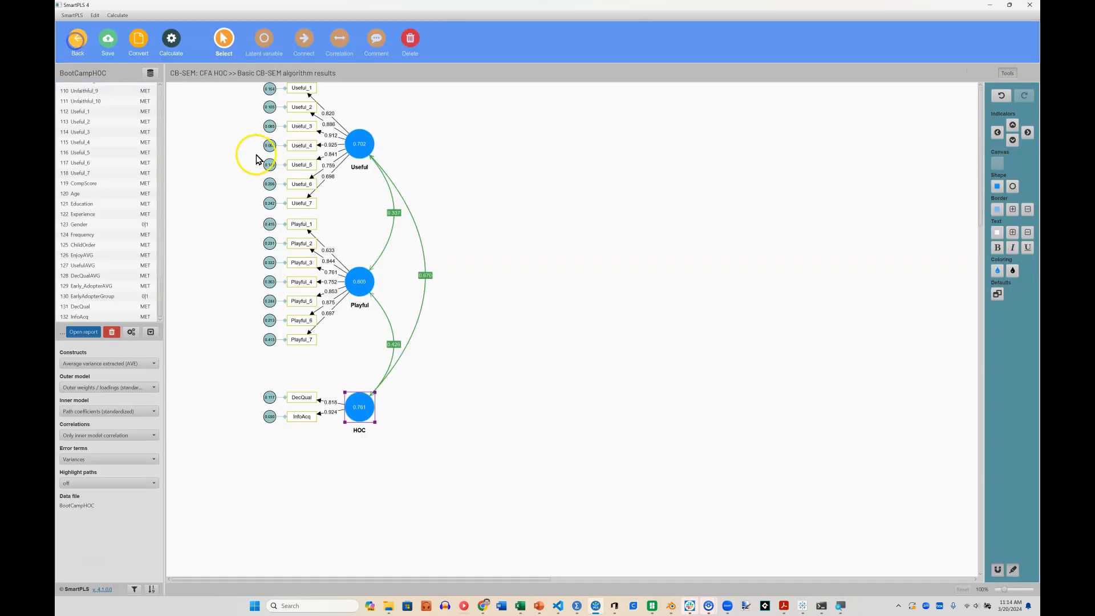
mouse_move(363, 408)
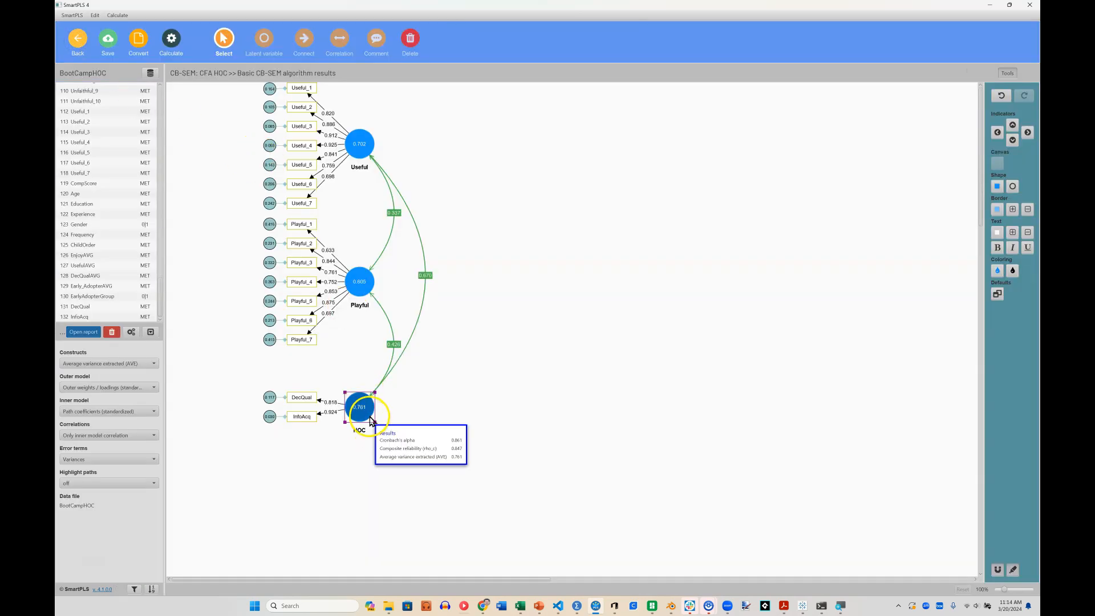